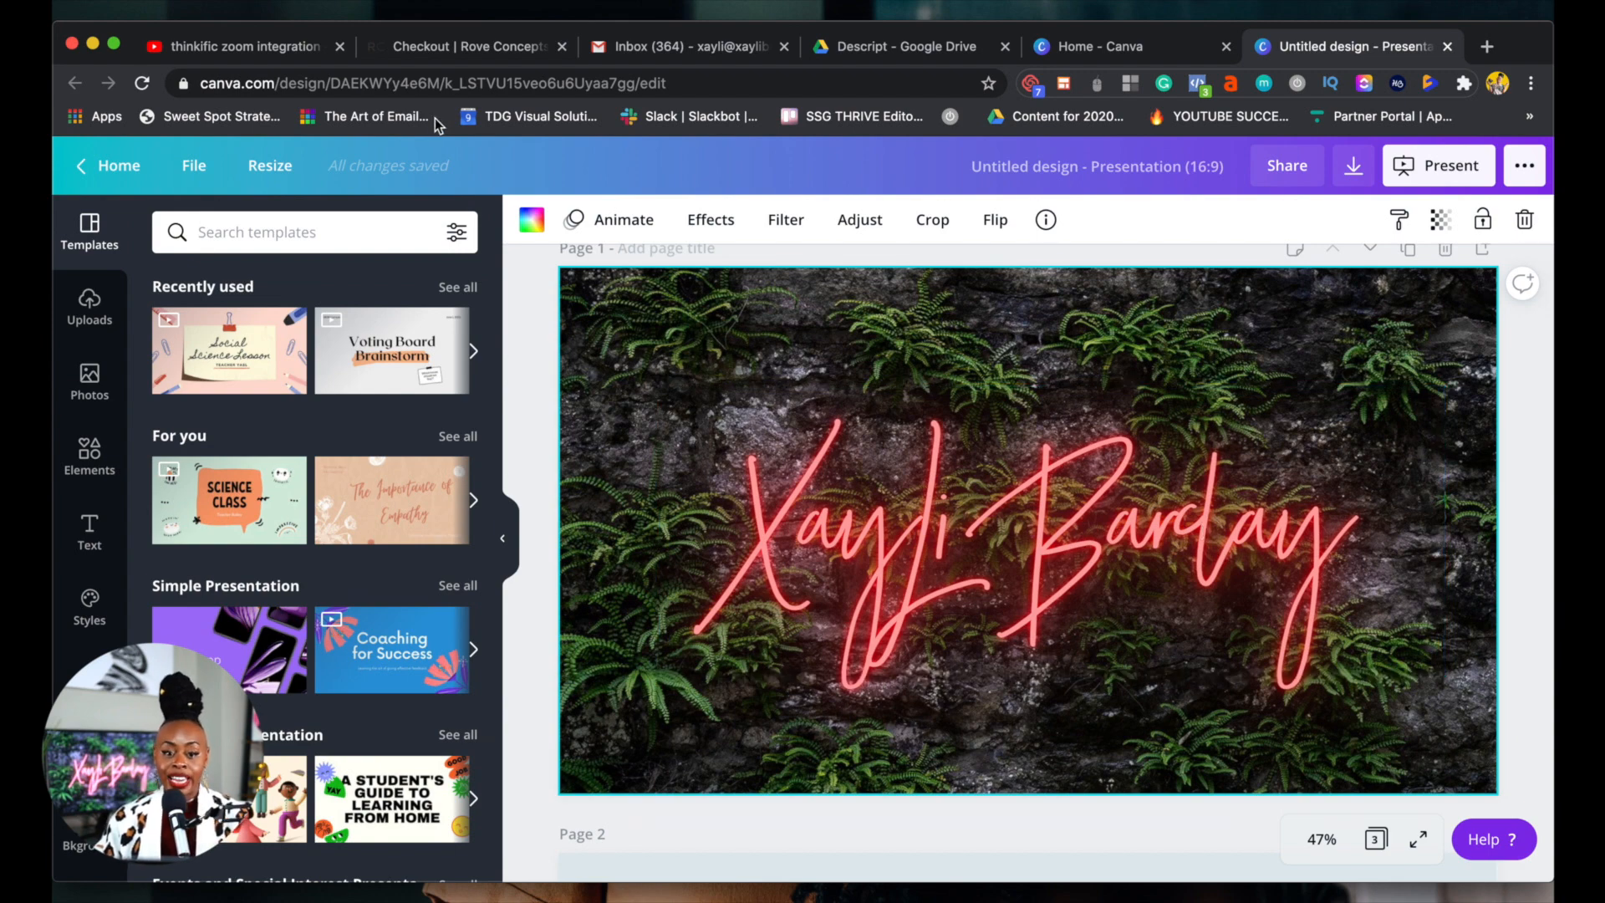
mouse_move(653, 333)
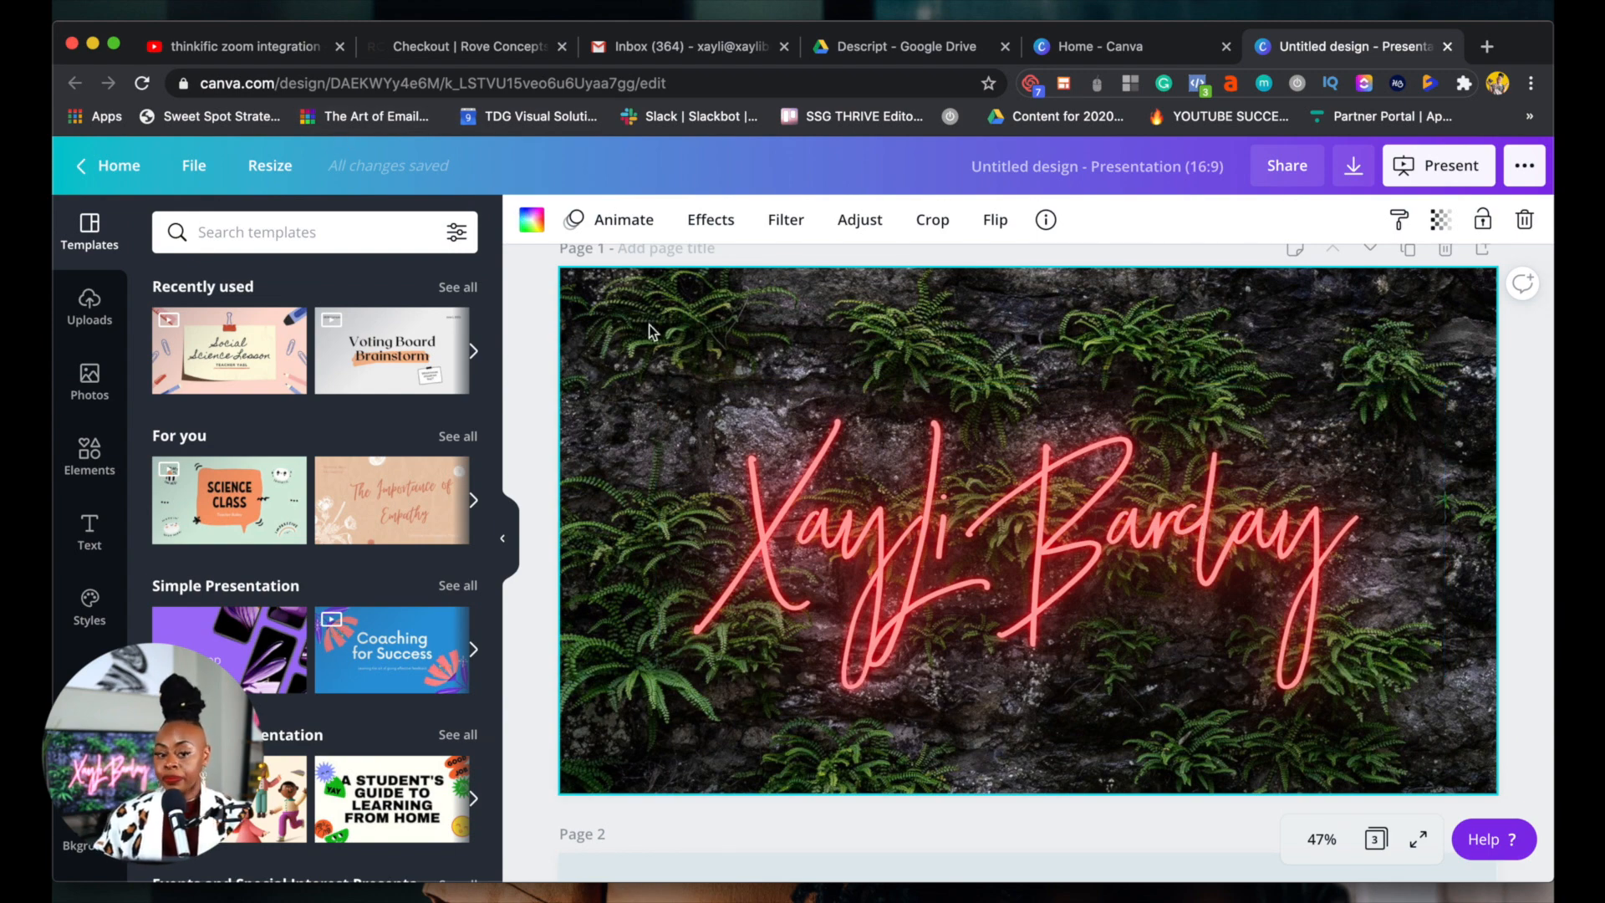
Check the design's file details, then select the neon name text on the page
left_click(193, 165)
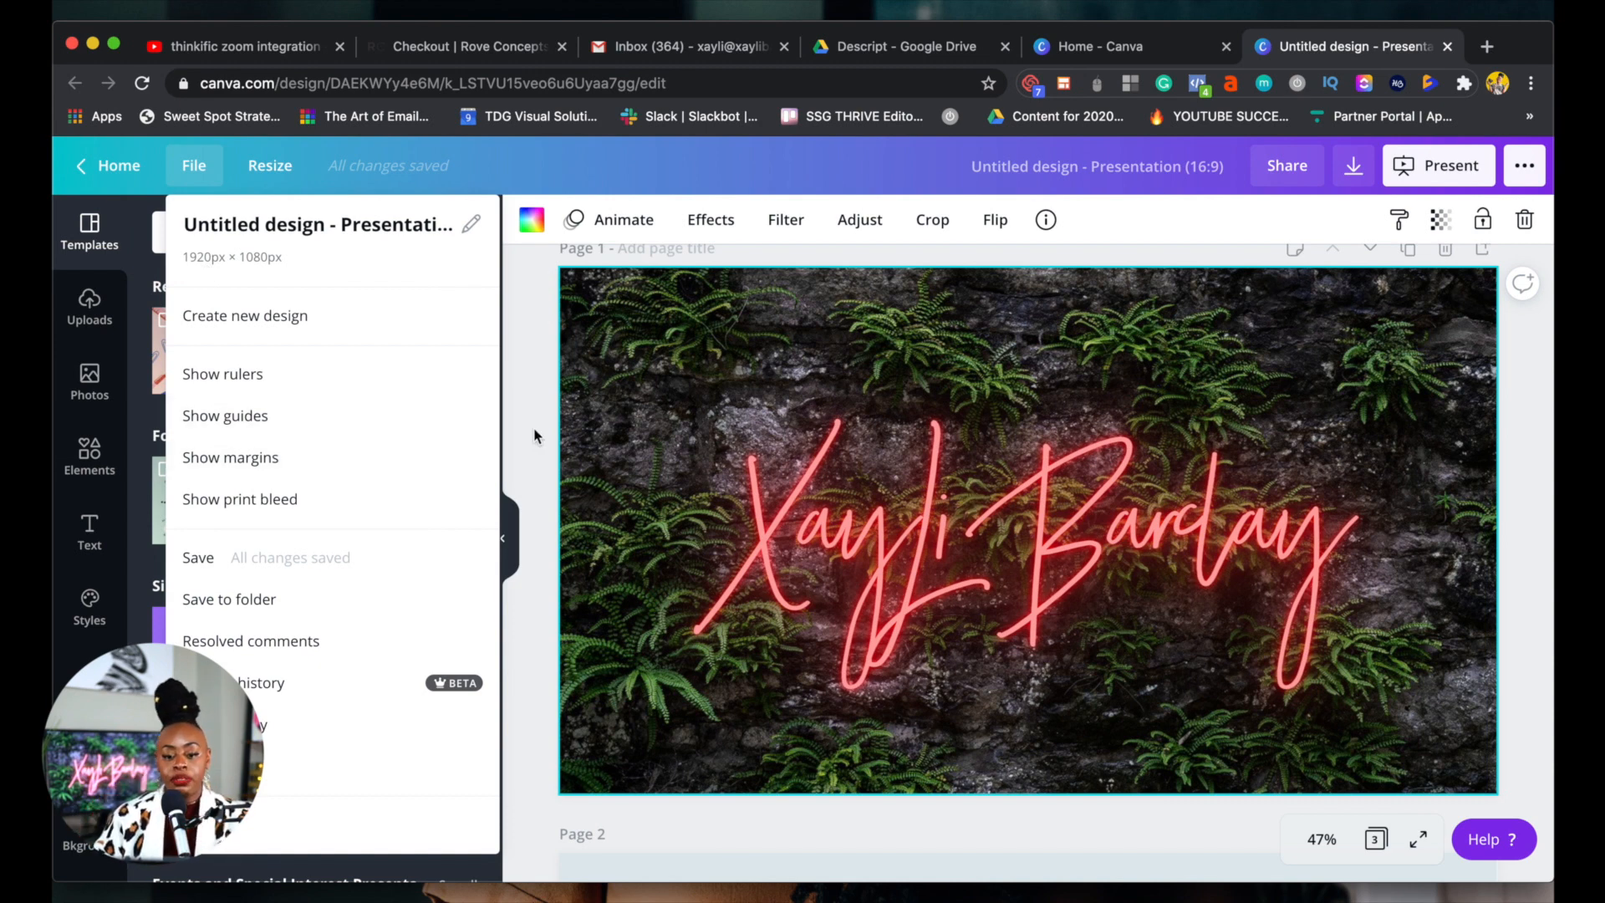
left_click(89, 231)
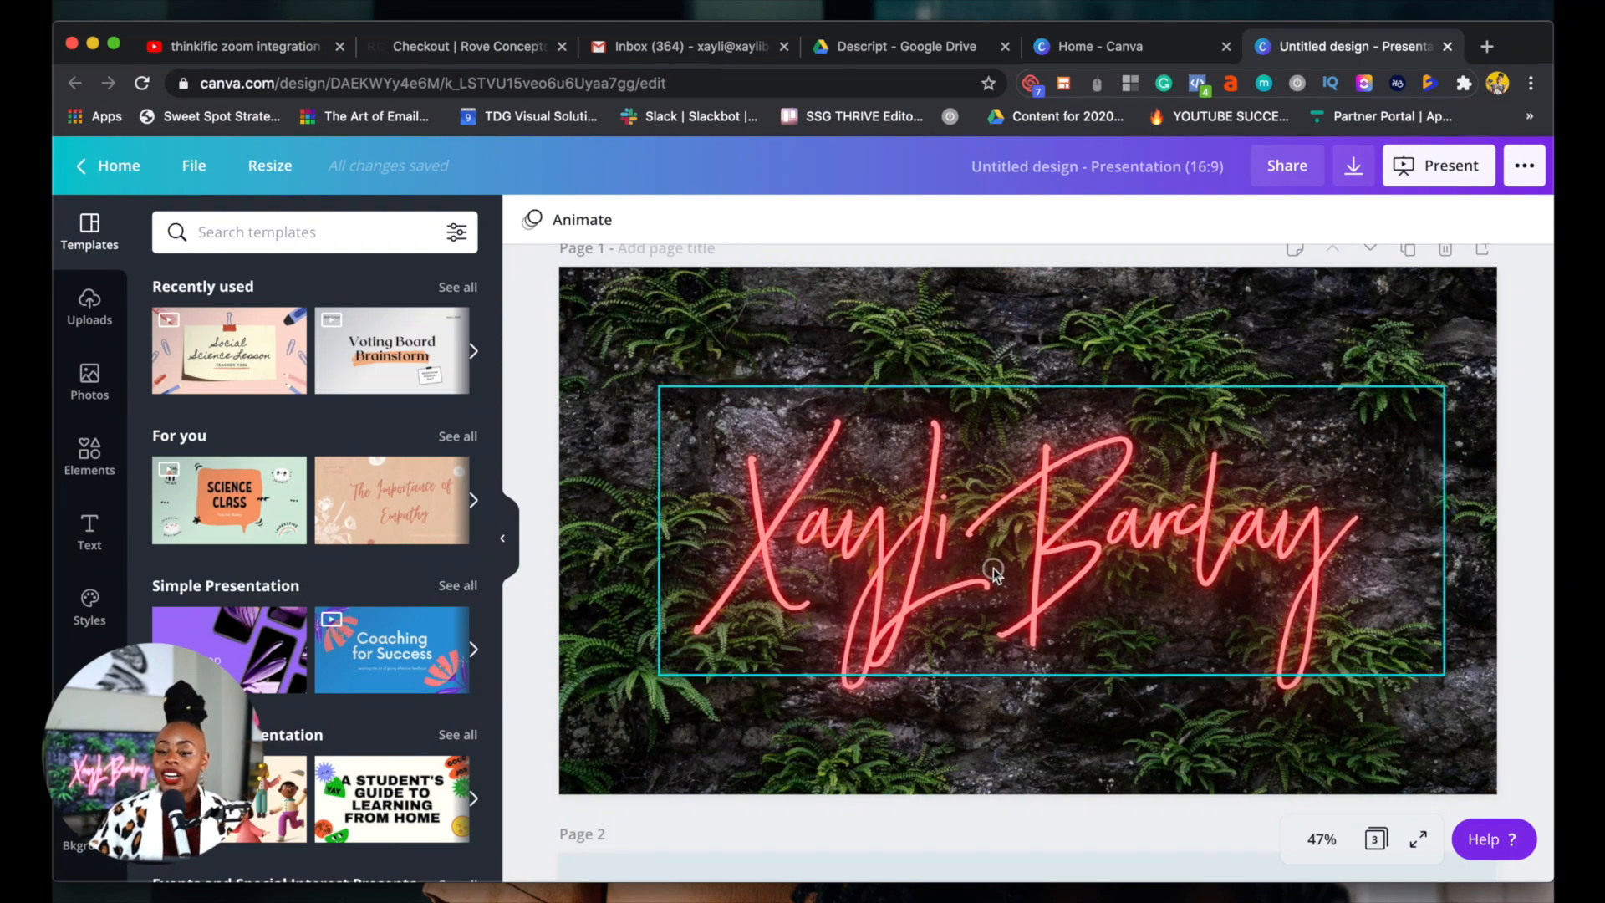
left_click(993, 570)
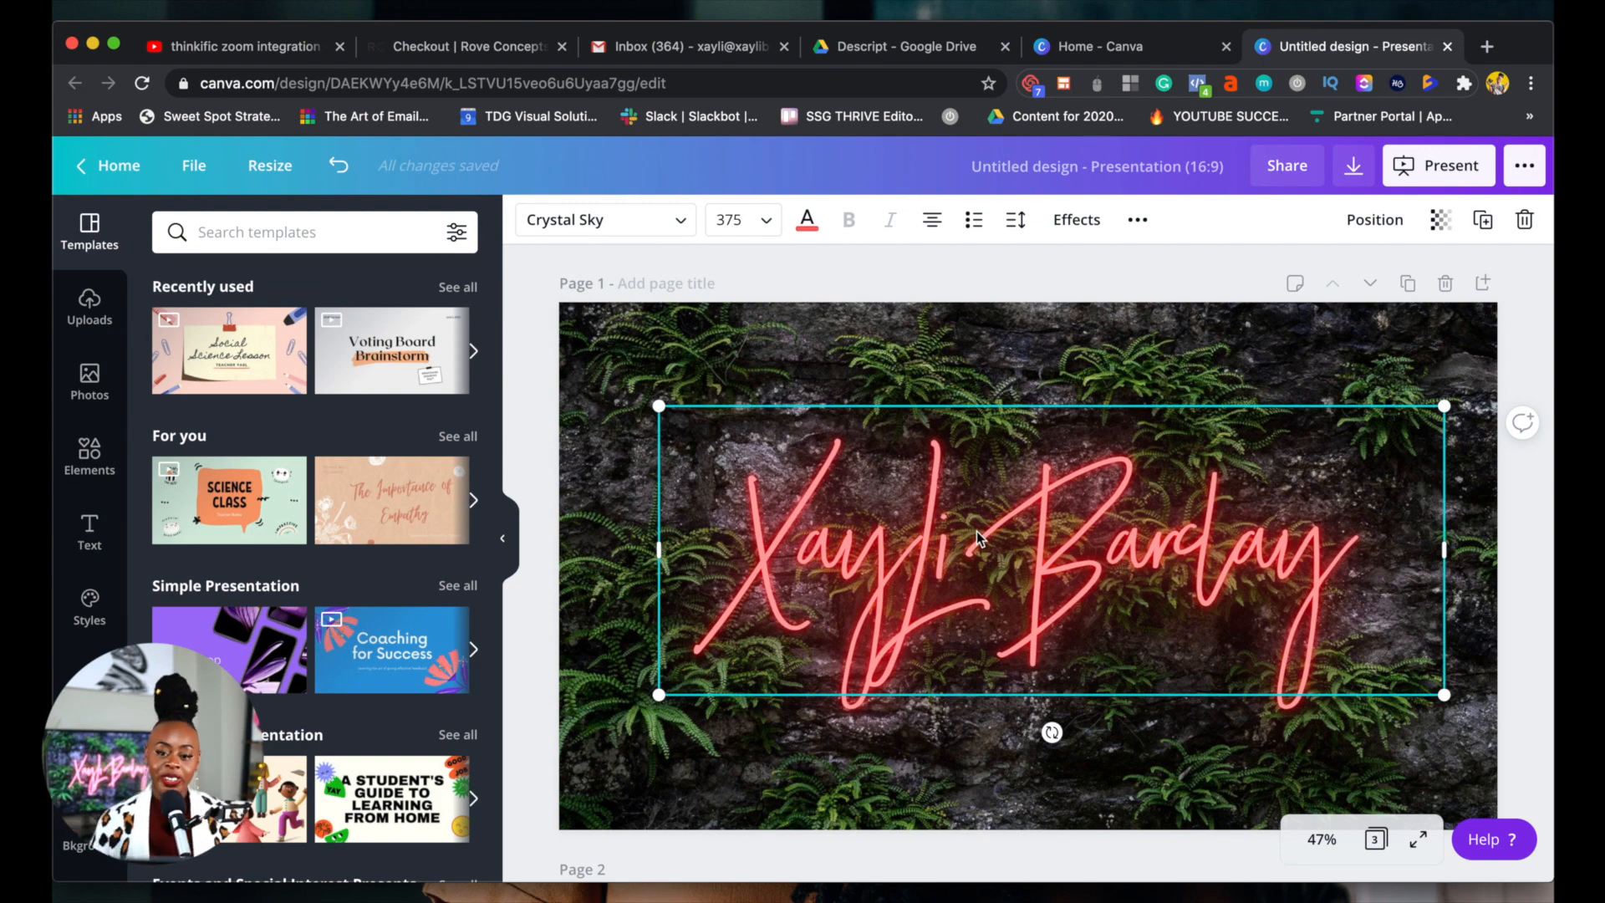
mouse_move(990, 448)
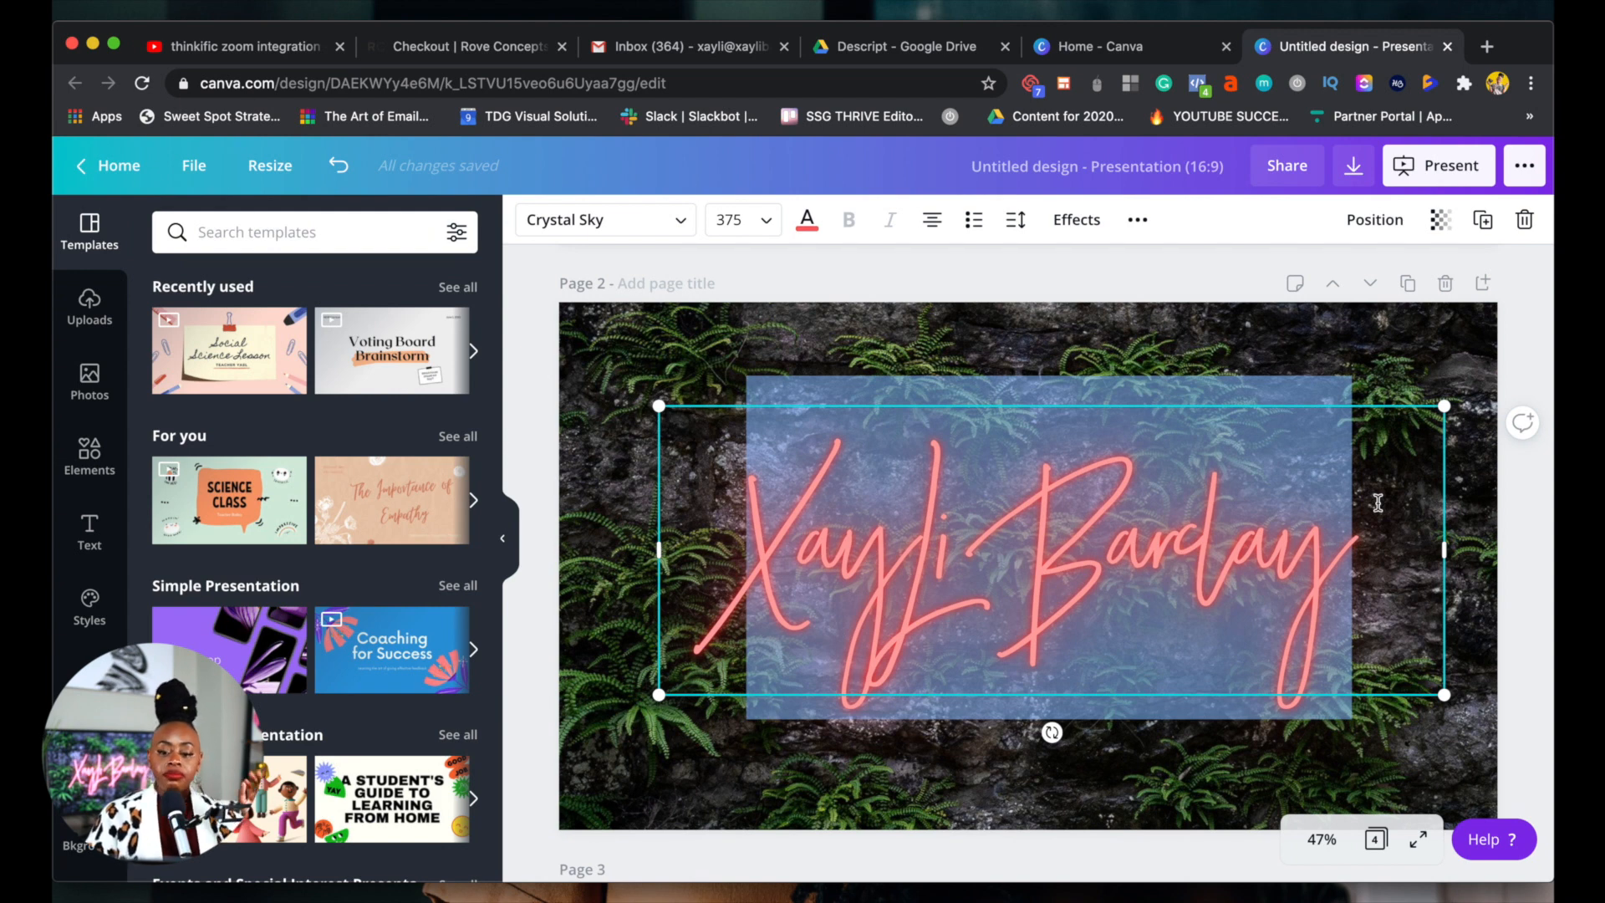
mouse_move(1390, 488)
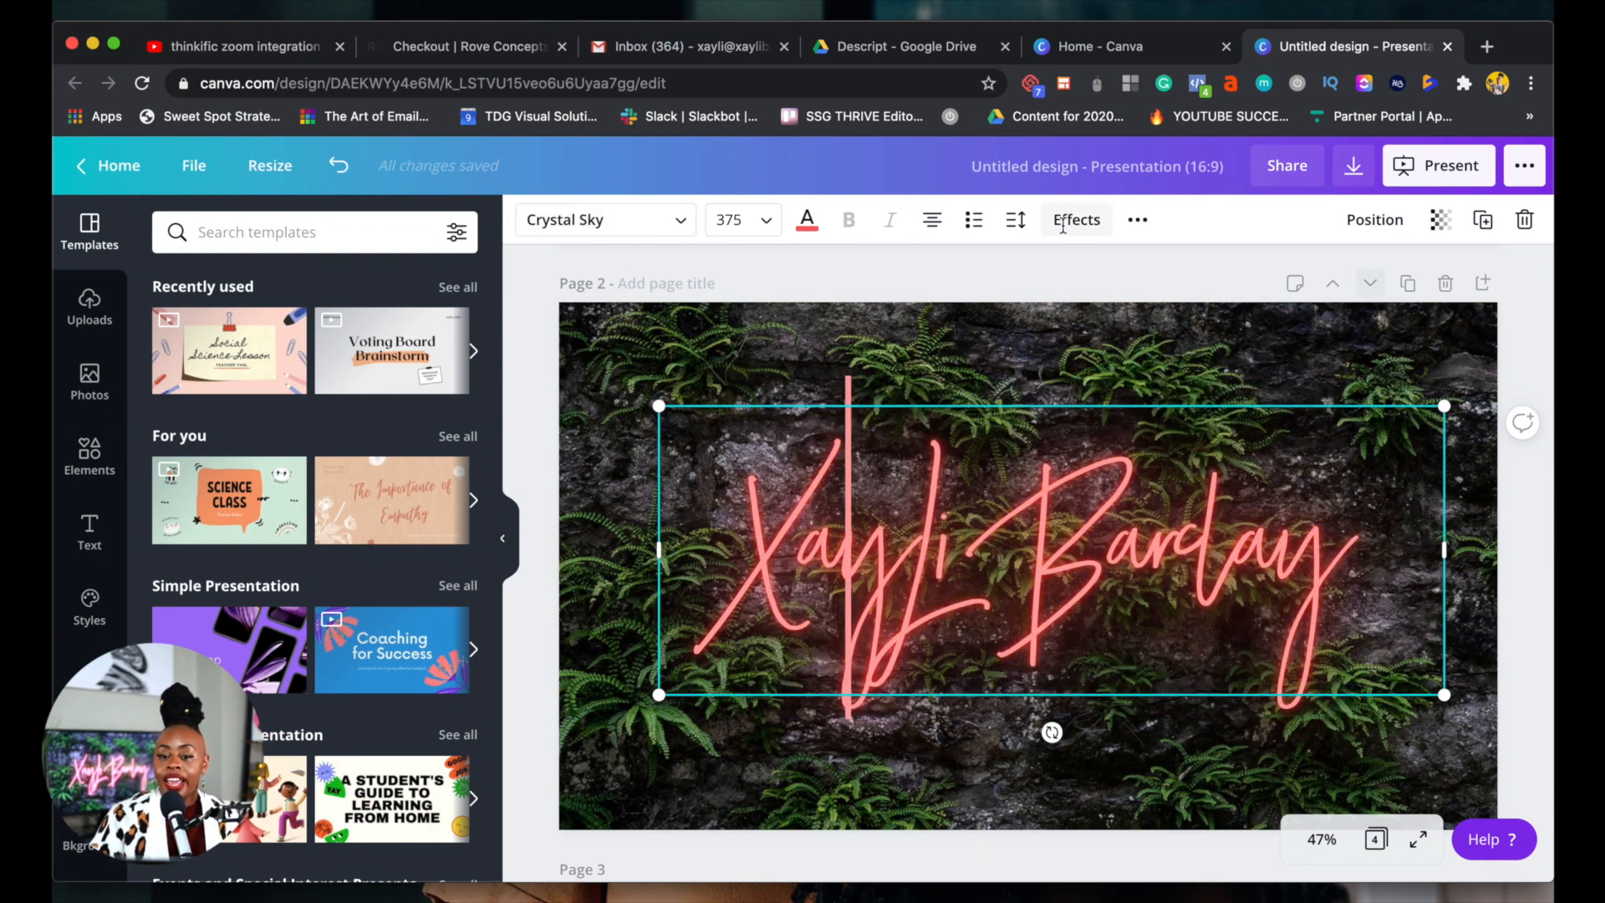
left_click(1076, 219)
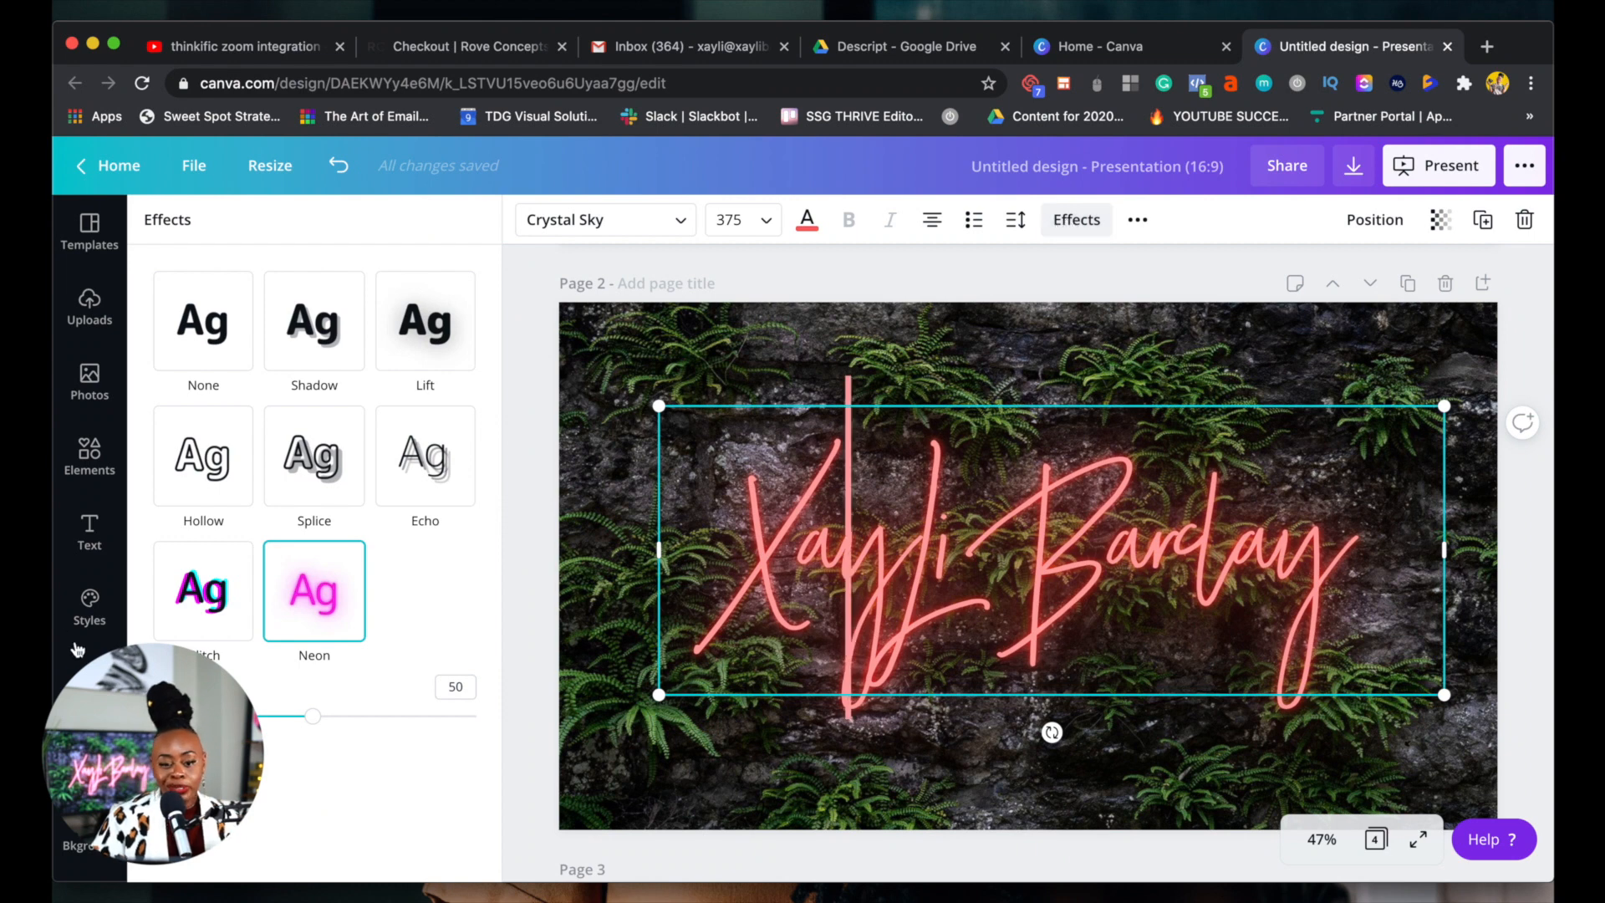
left_click(314, 456)
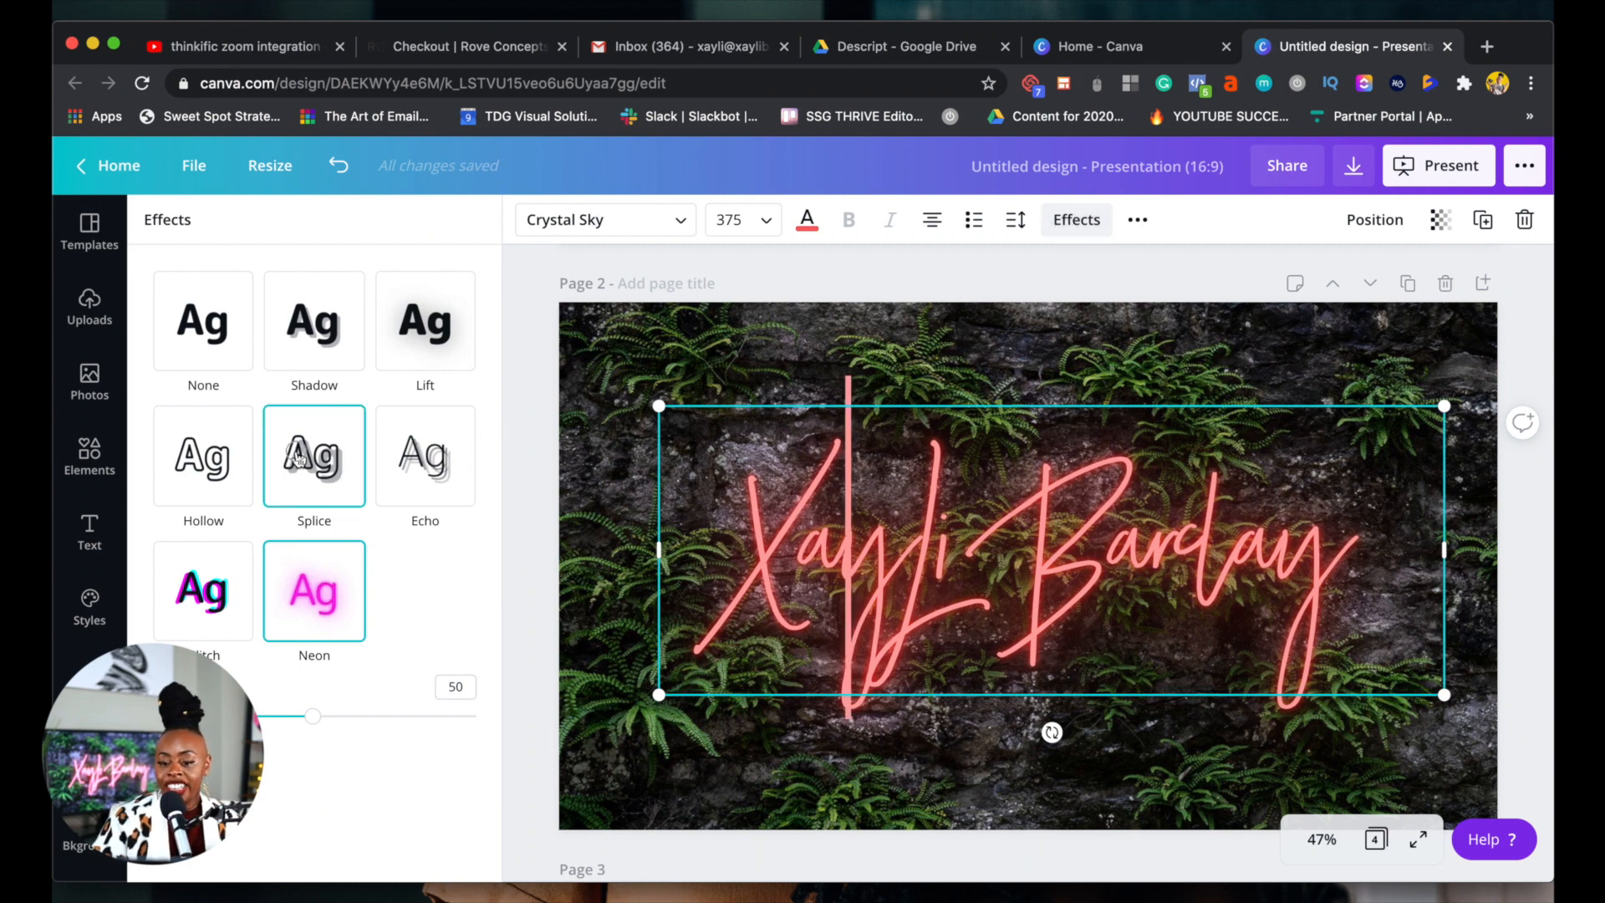
left_click(314, 456)
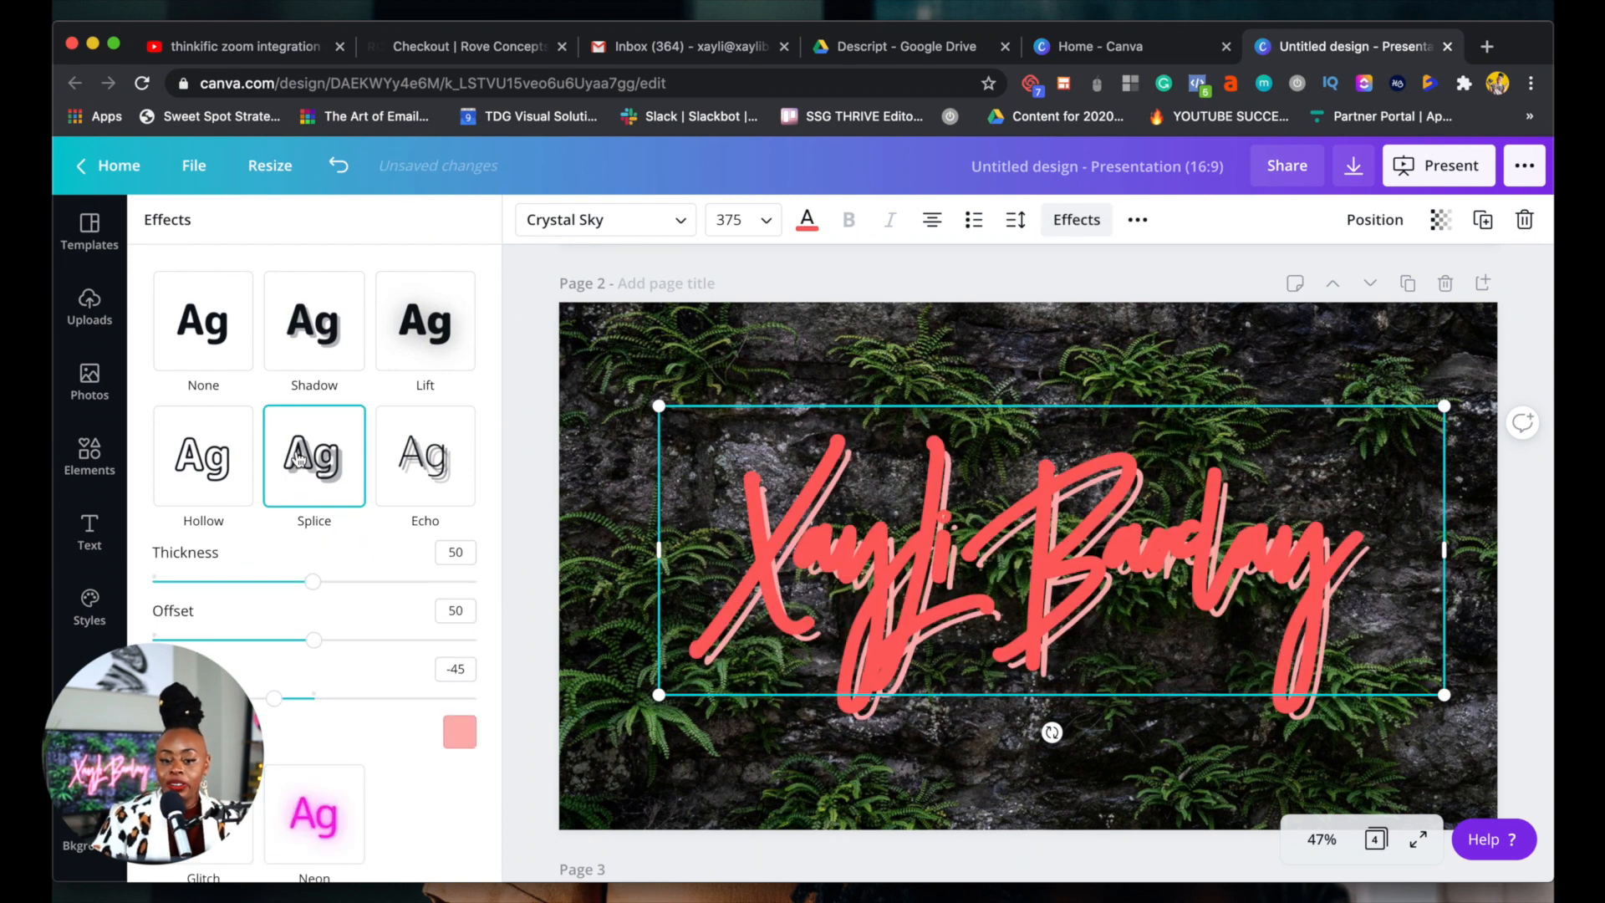
left_click_drag(312, 581, 307, 582)
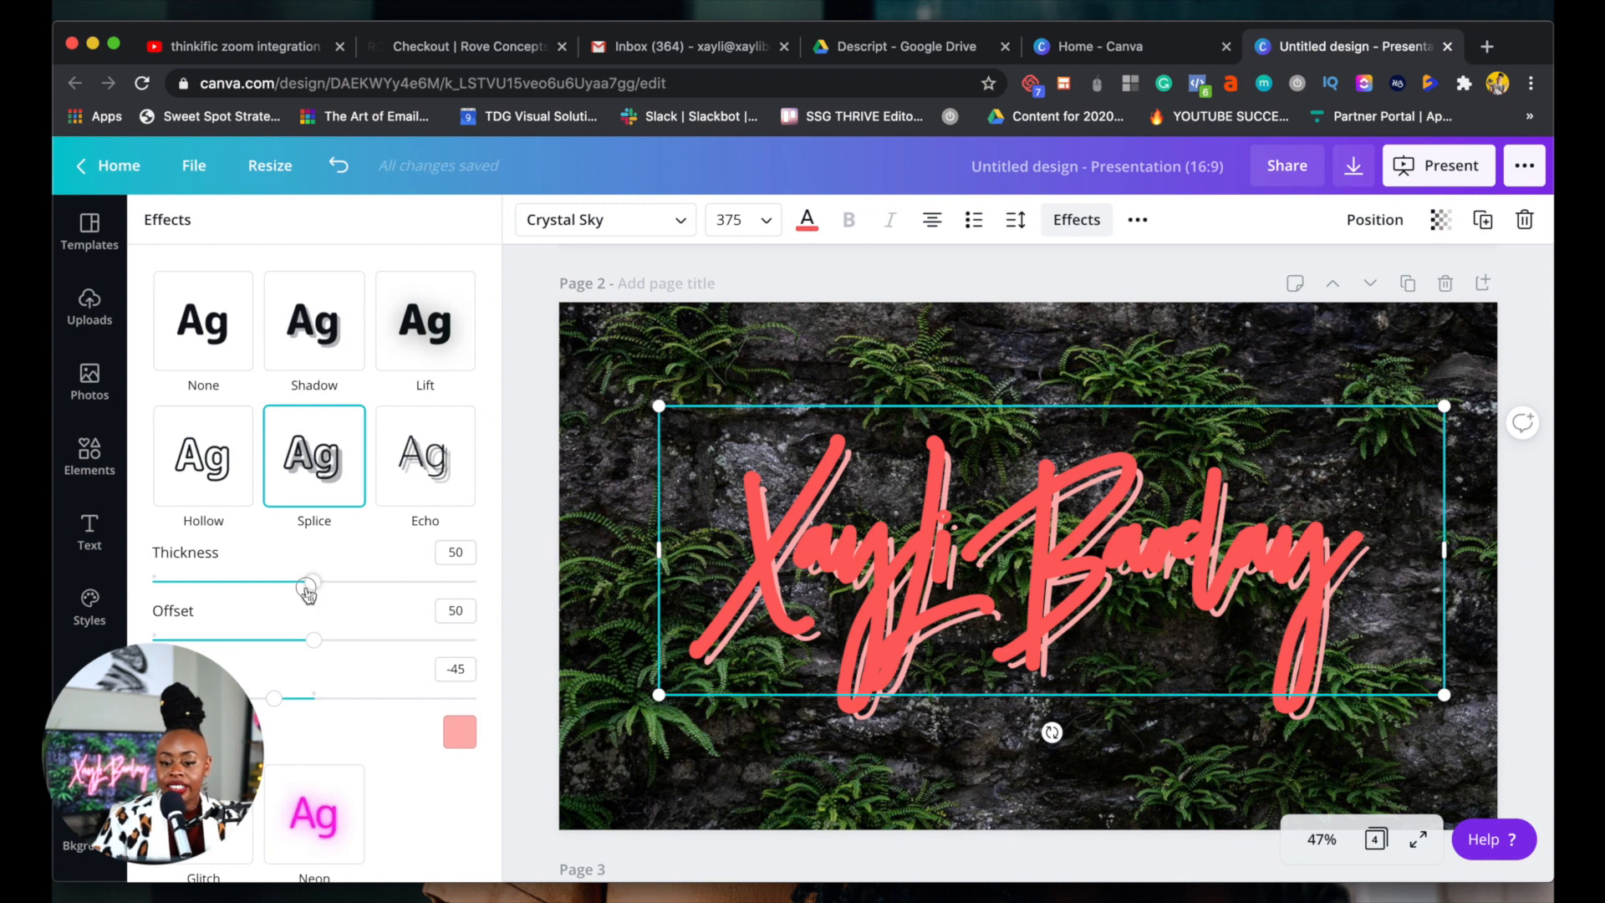
left_click_drag(311, 582, 230, 582)
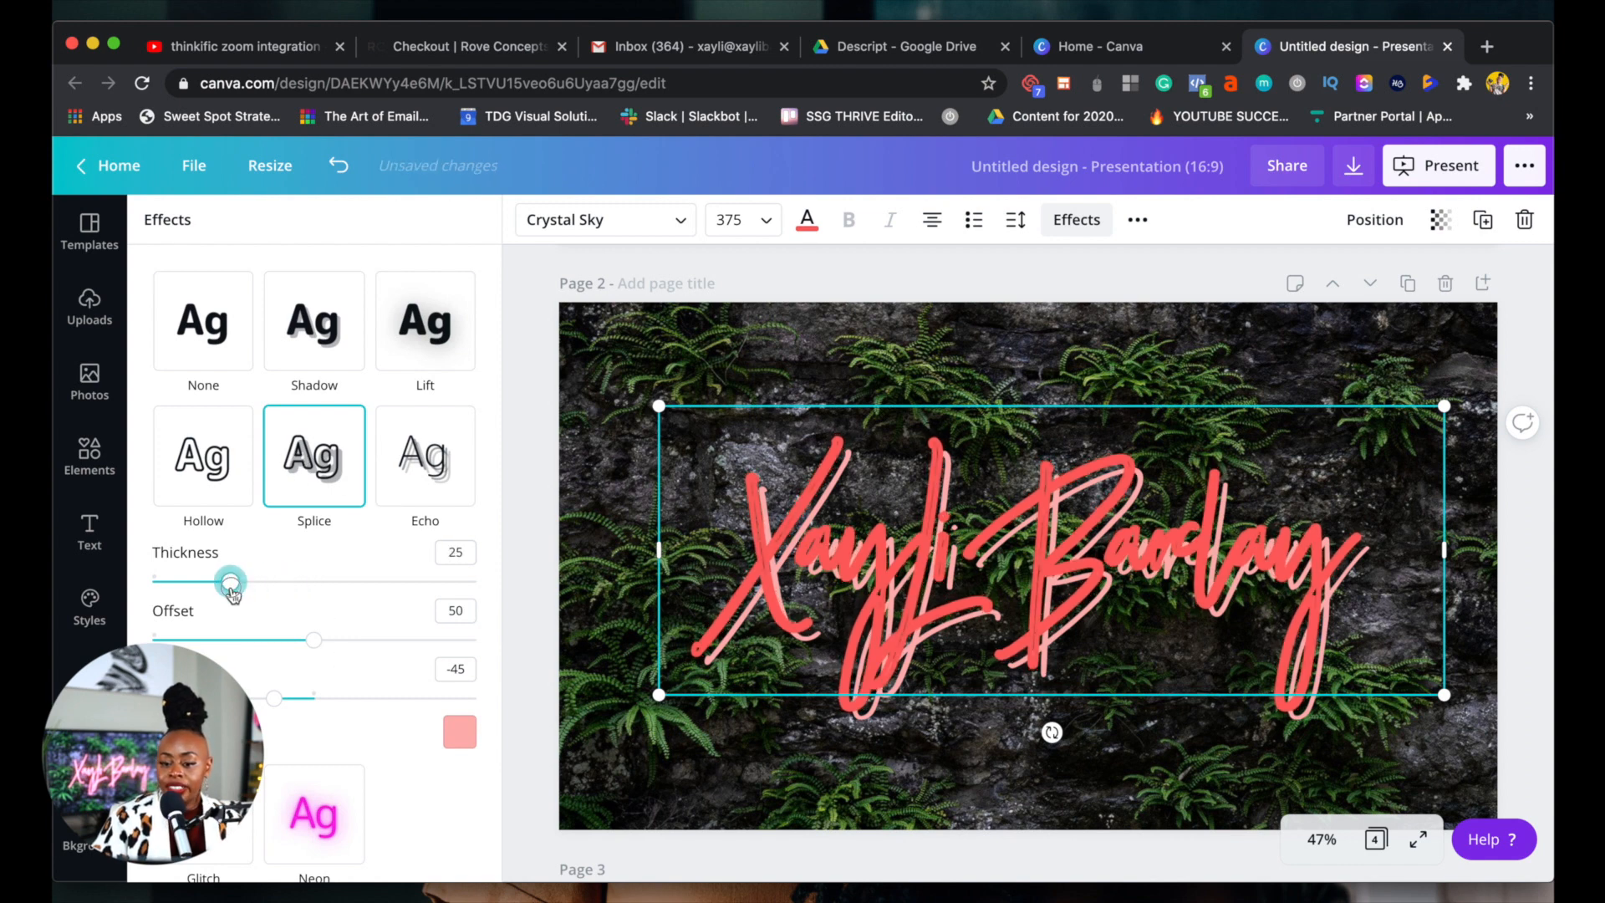
left_click_drag(229, 582, 265, 581)
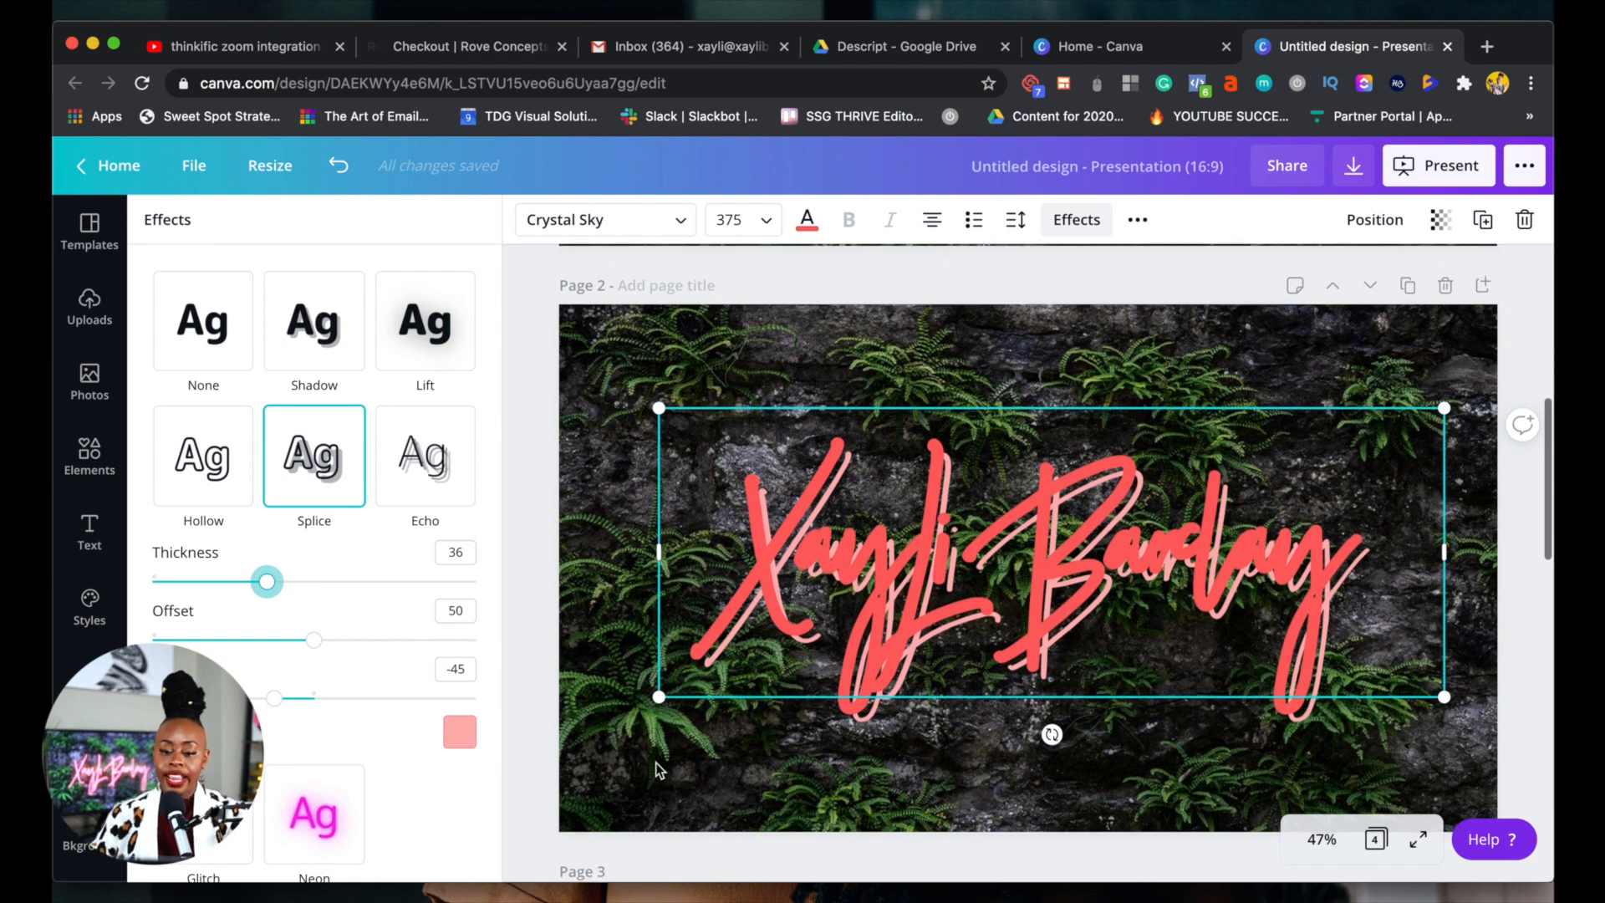
left_click(89, 231)
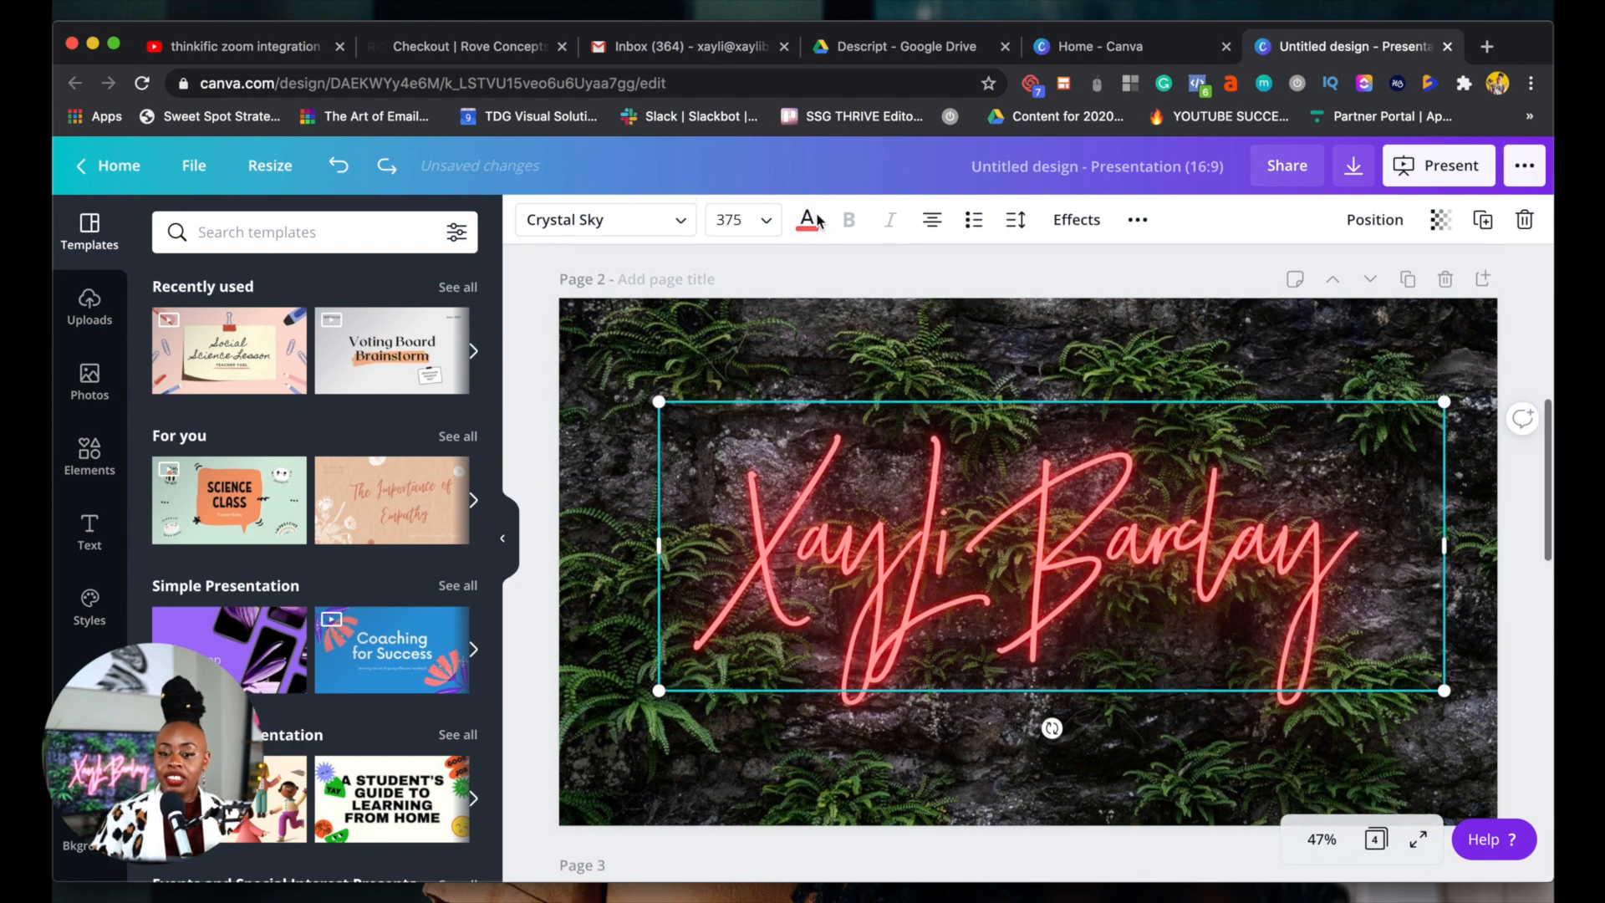
Adjust the Neon effect intensity on the page 2 name to 57
left_click(1075, 219)
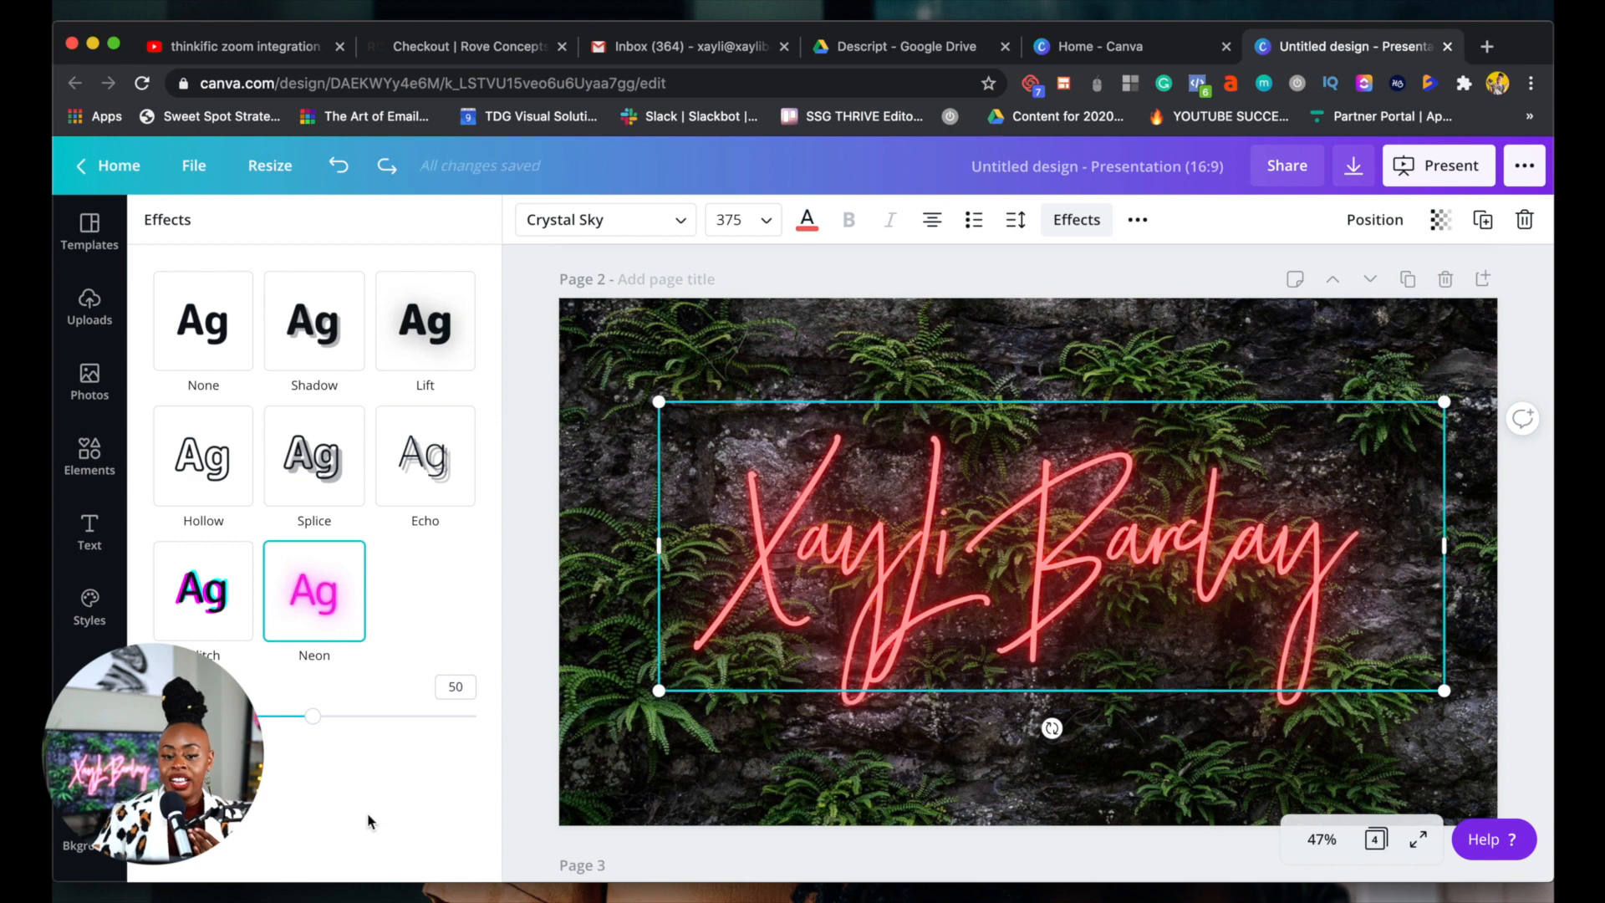
left_click_drag(312, 716, 420, 716)
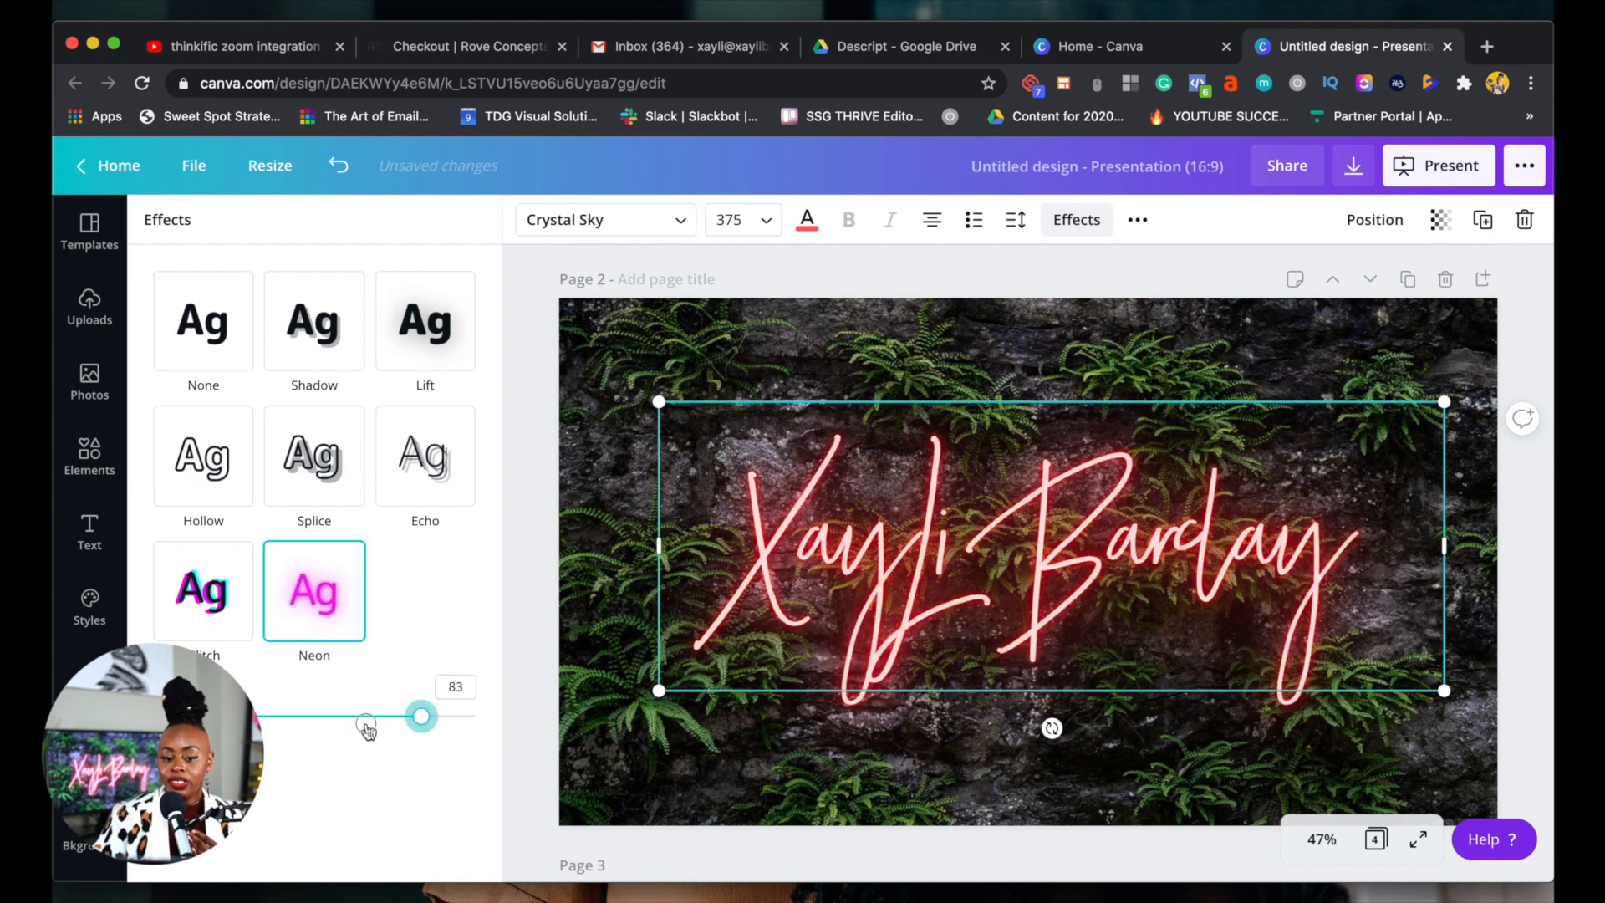
left_click_drag(419, 715, 336, 715)
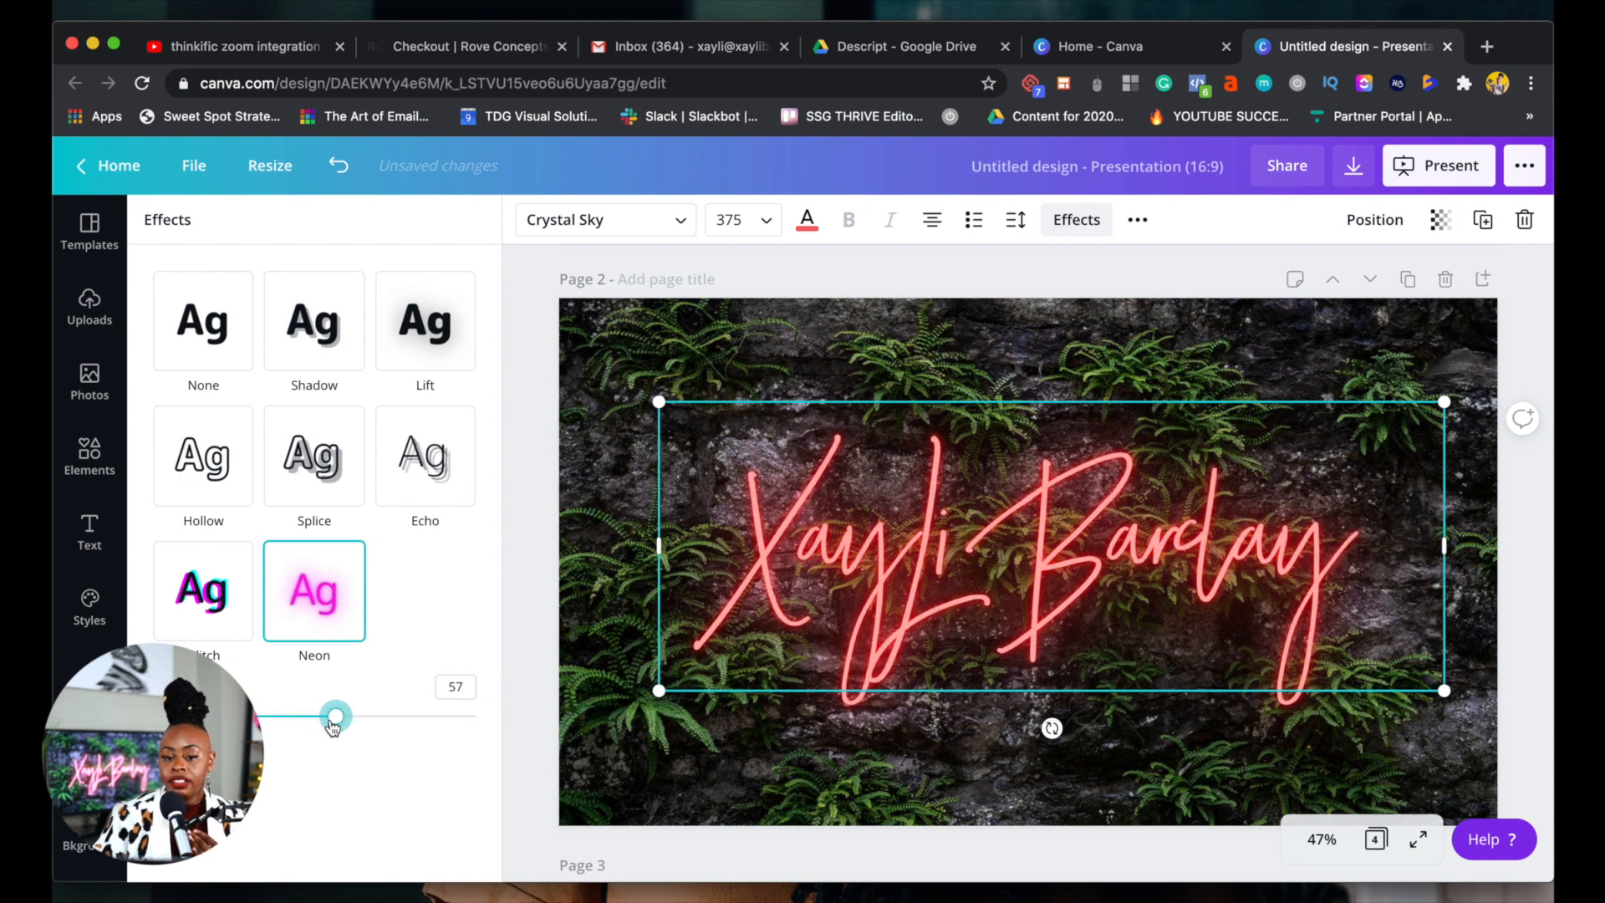
mouse_move(807, 219)
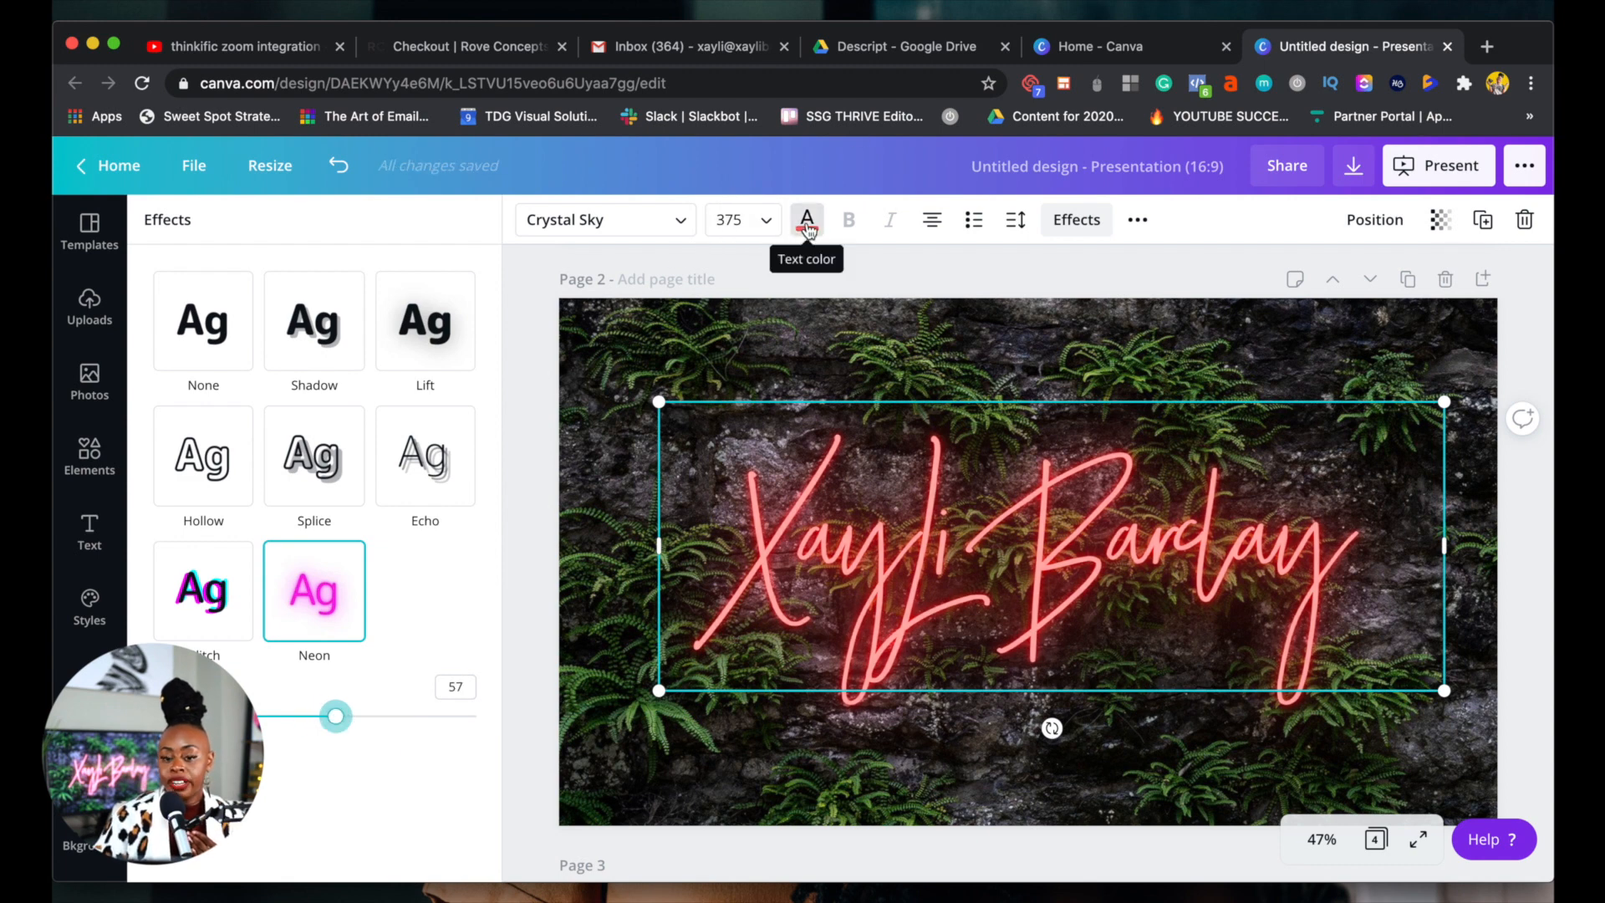
left_click(806, 219)
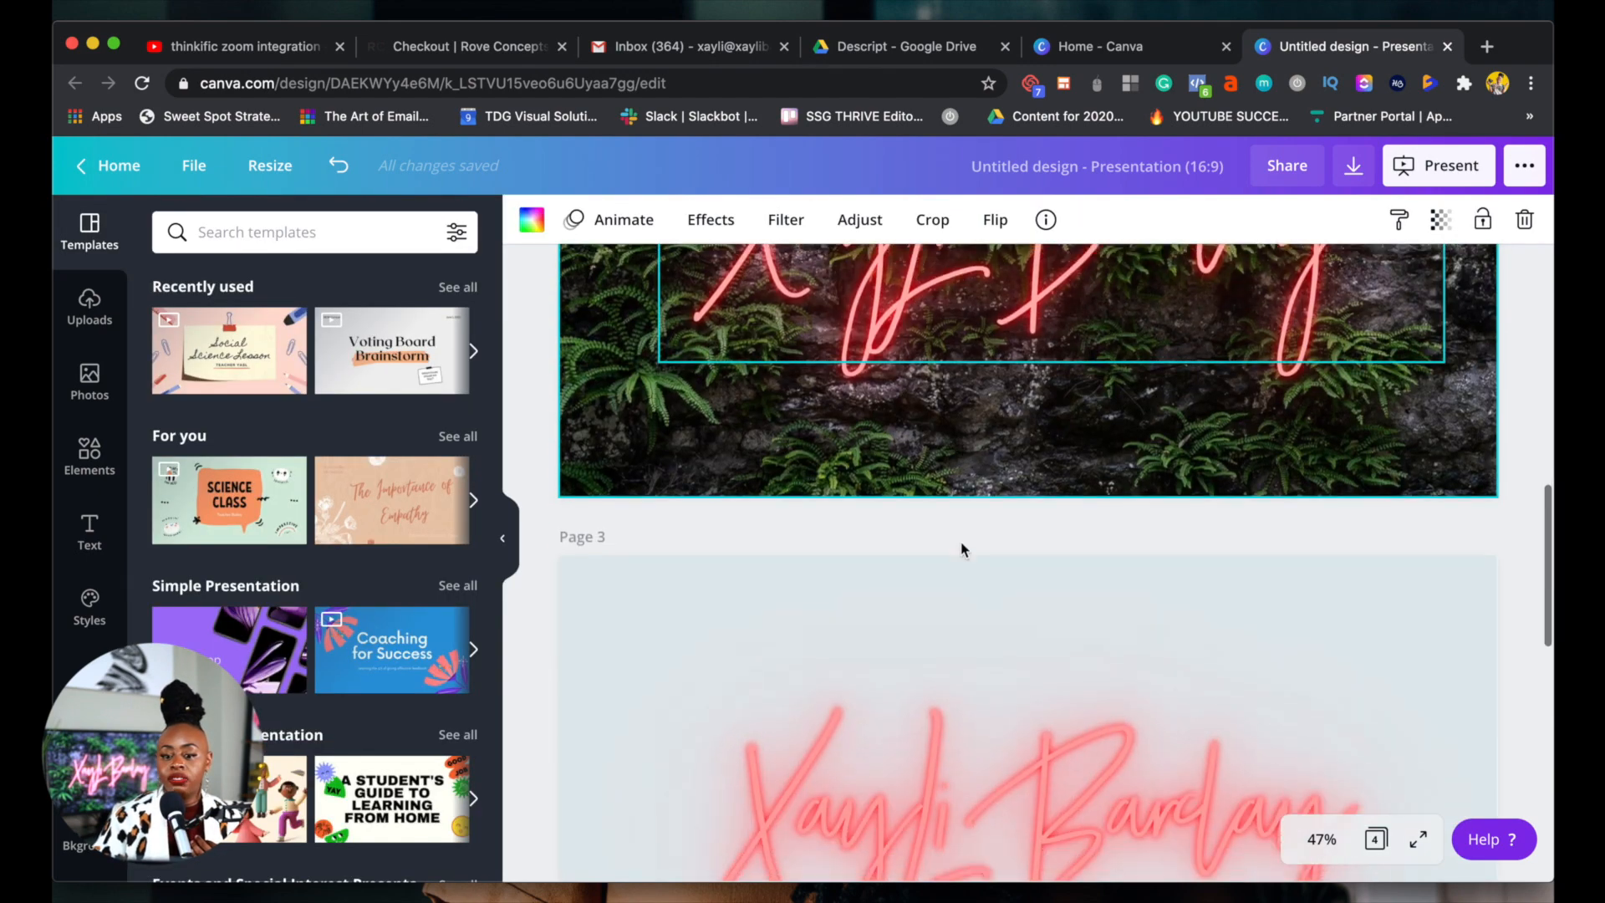
Move to the light-background third page and select it
scroll("down", 3)
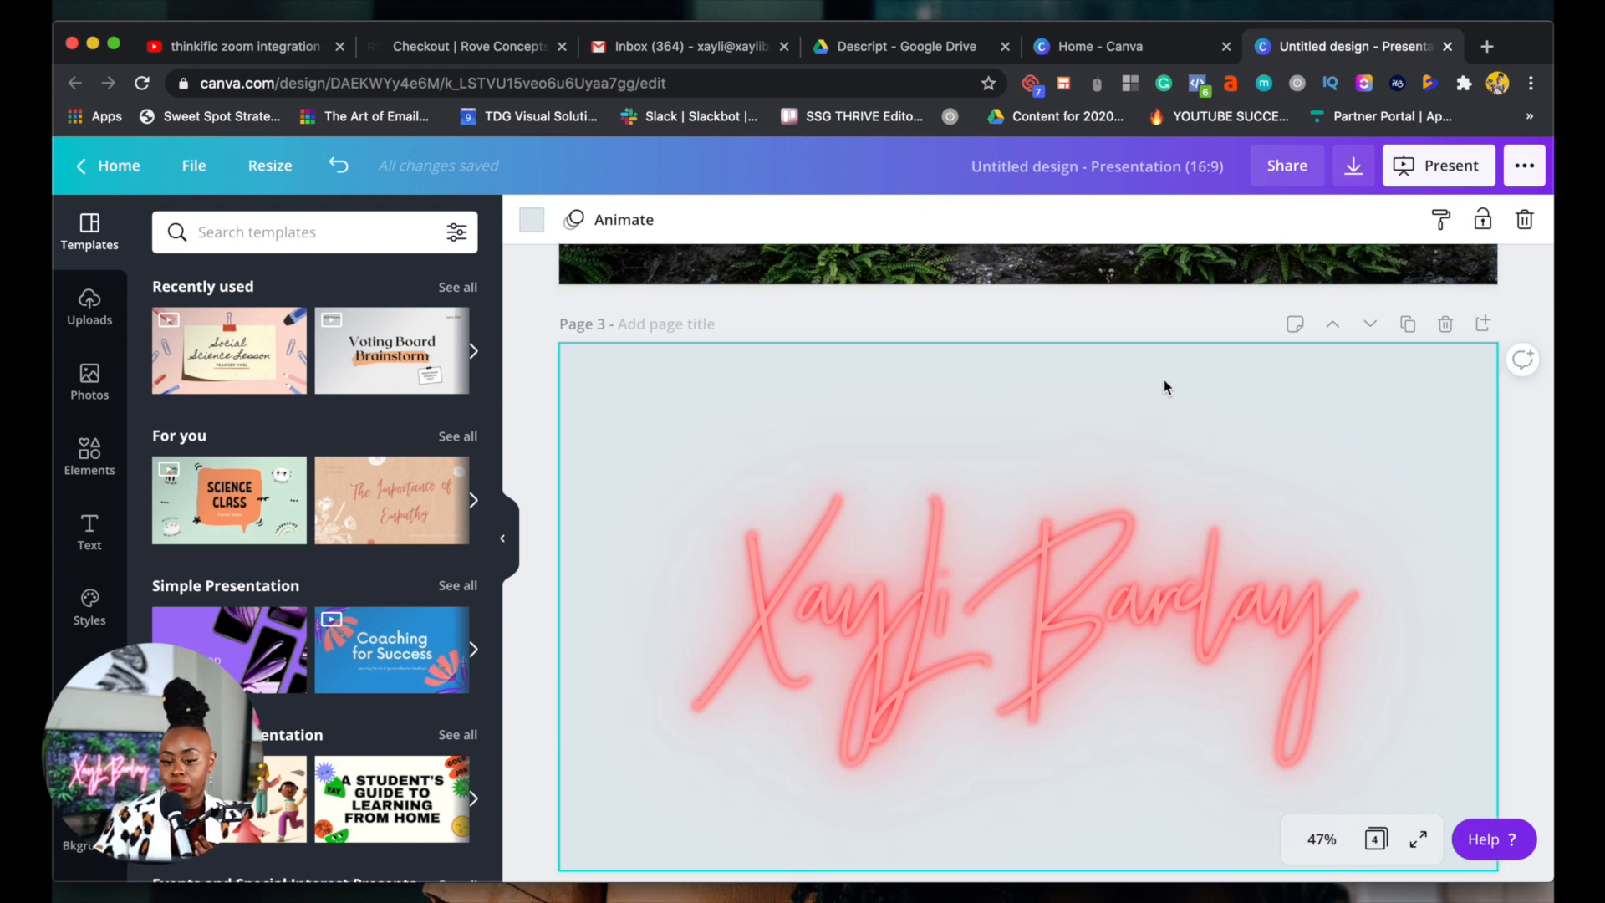
left_click(889, 694)
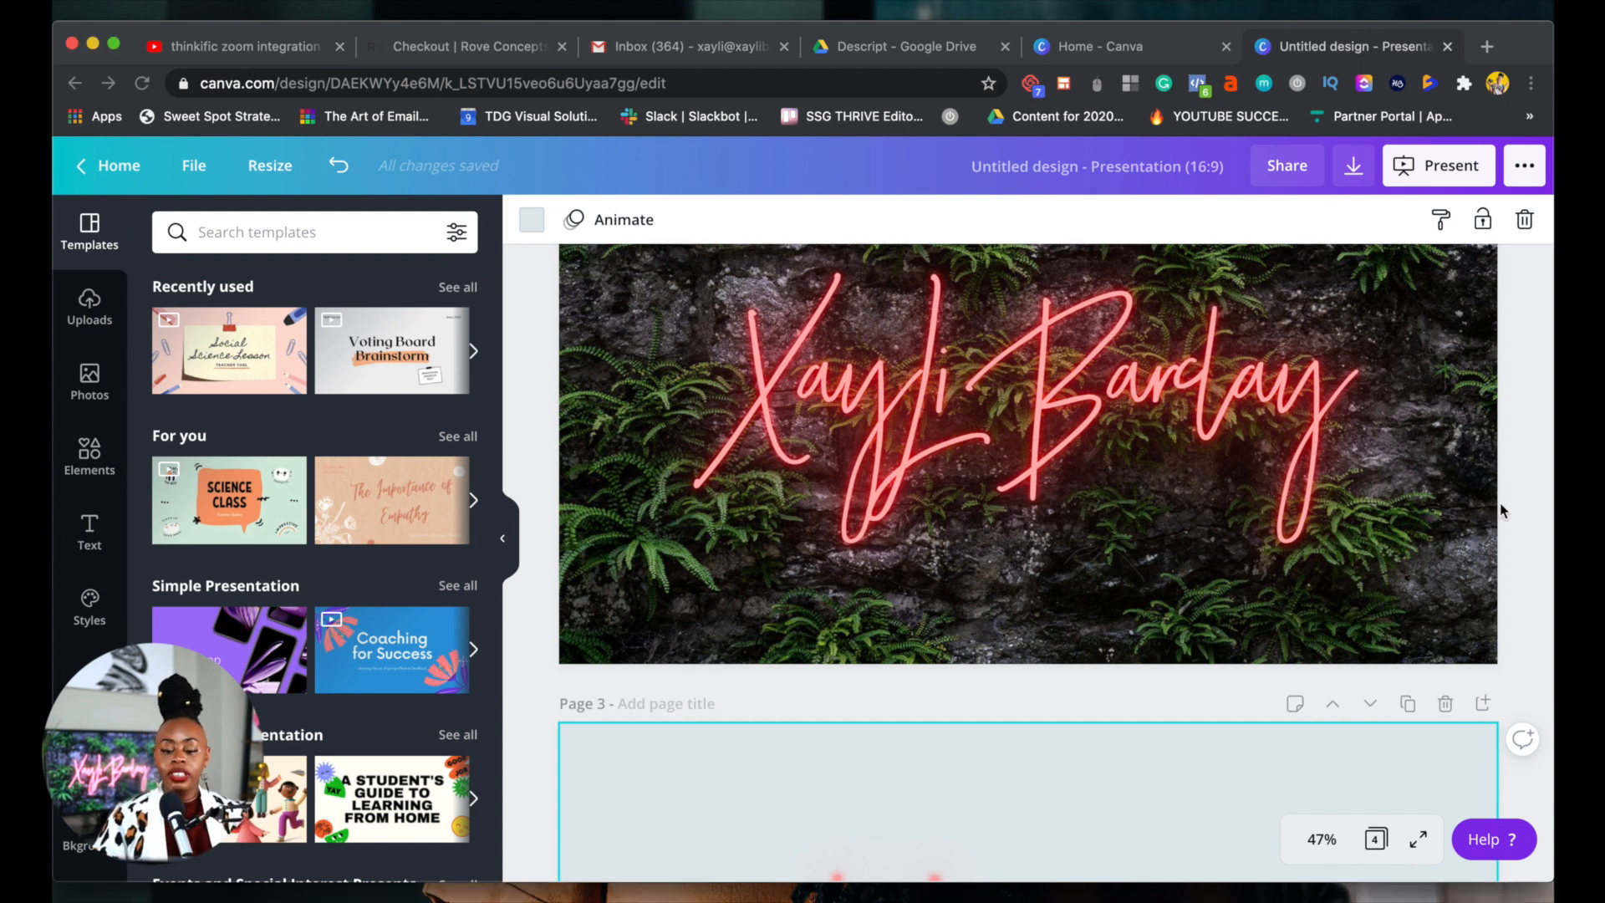
mouse_move(90, 382)
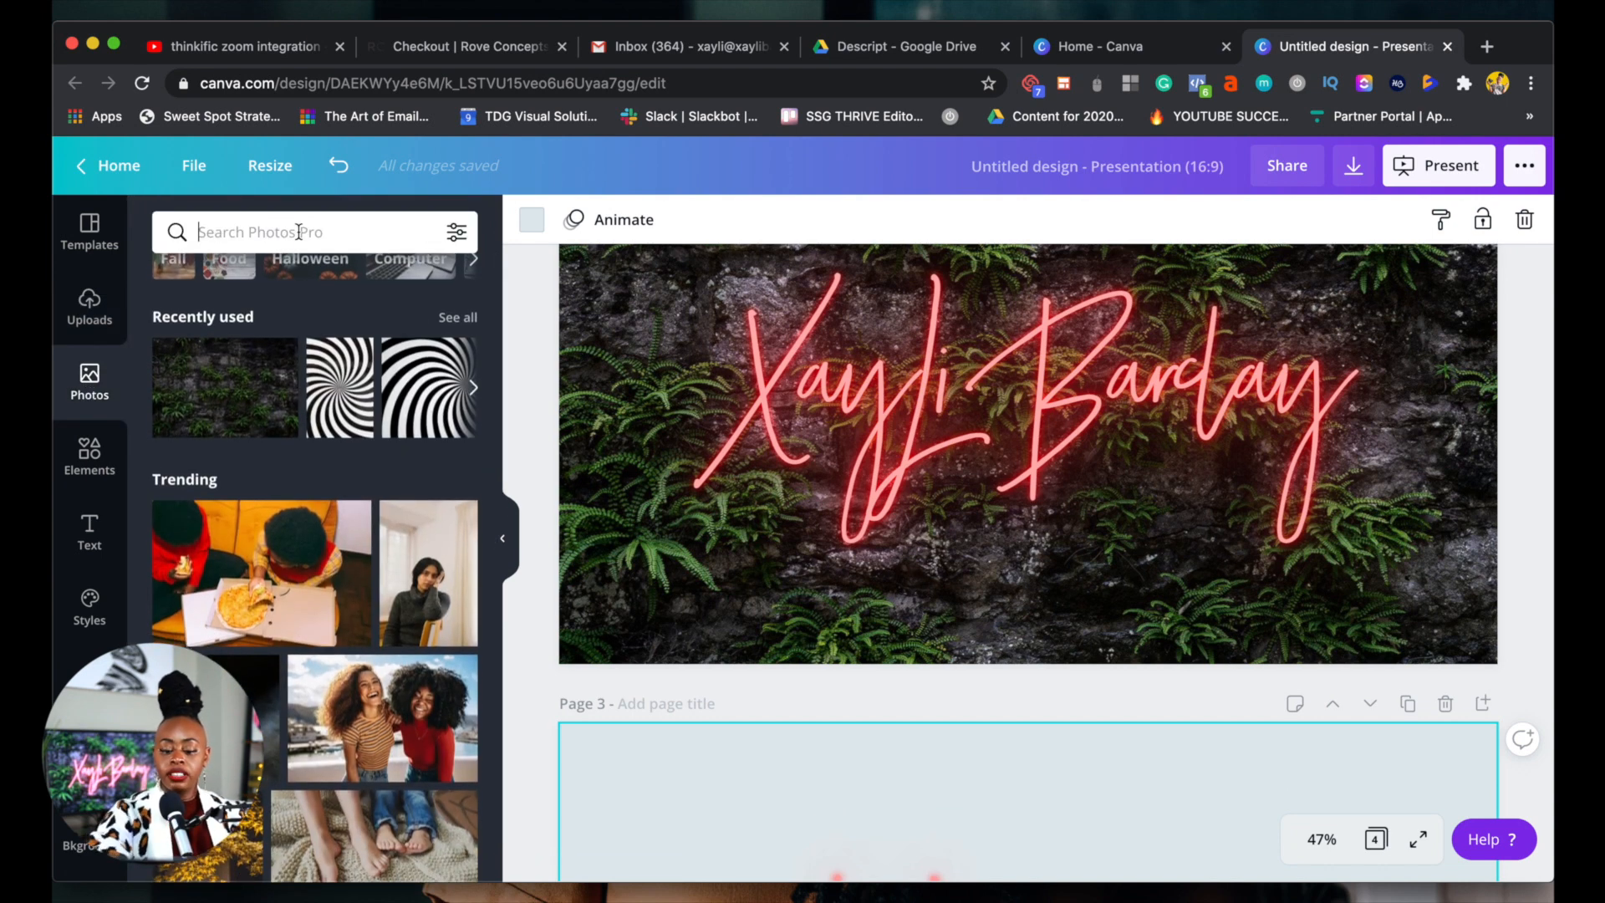
Search the photo library for 'plant wall' and browse the results
type("plant w")
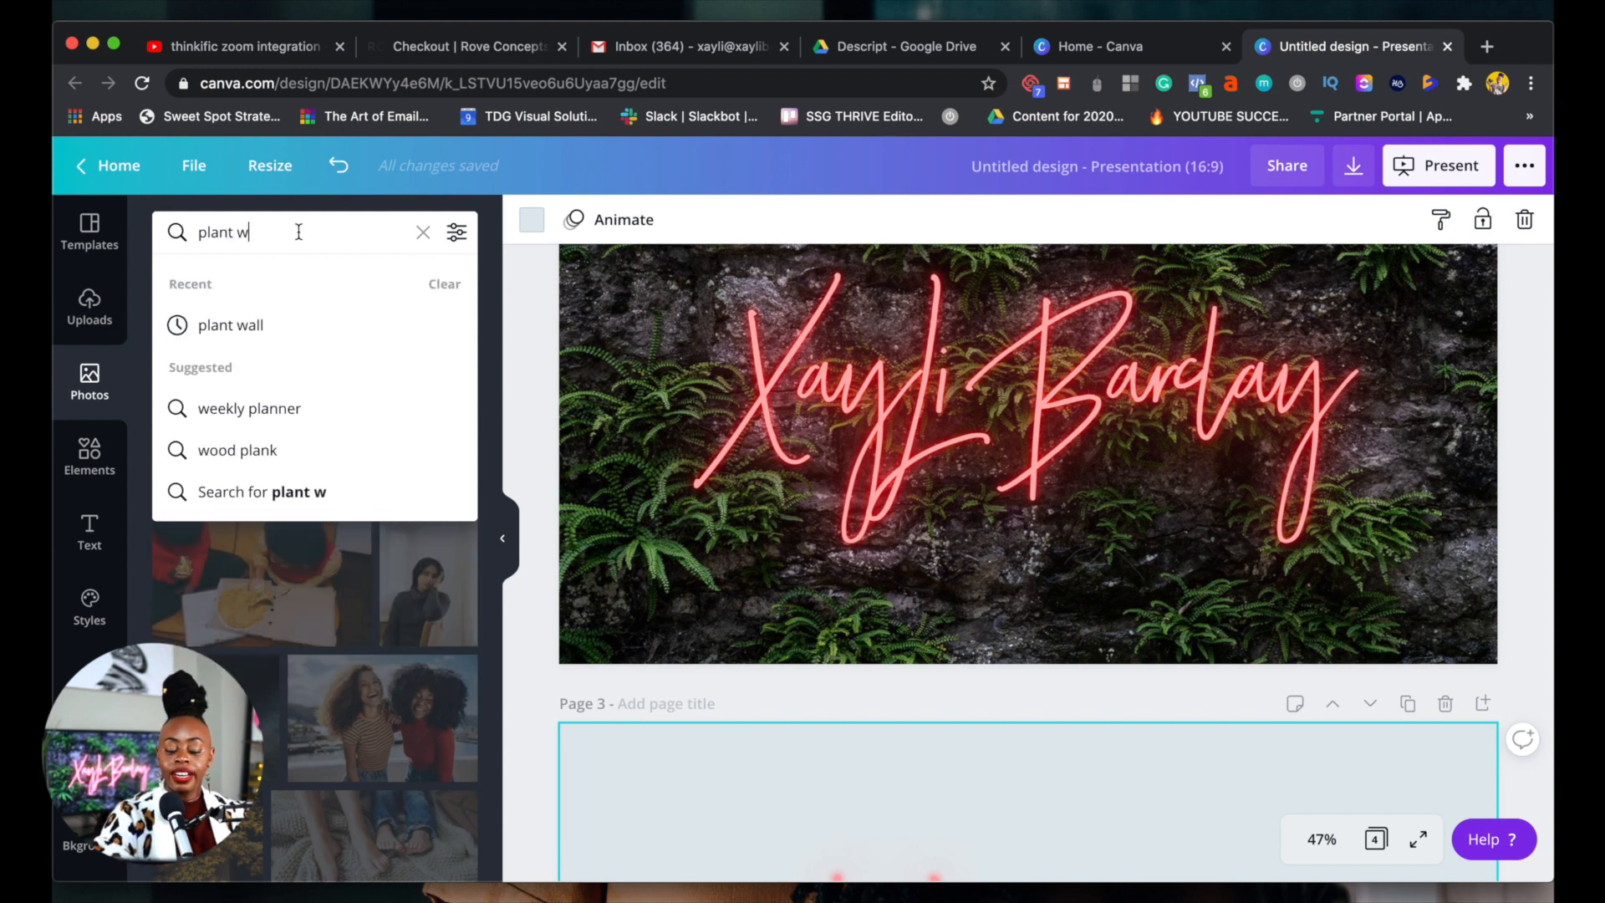
left_click(229, 325)
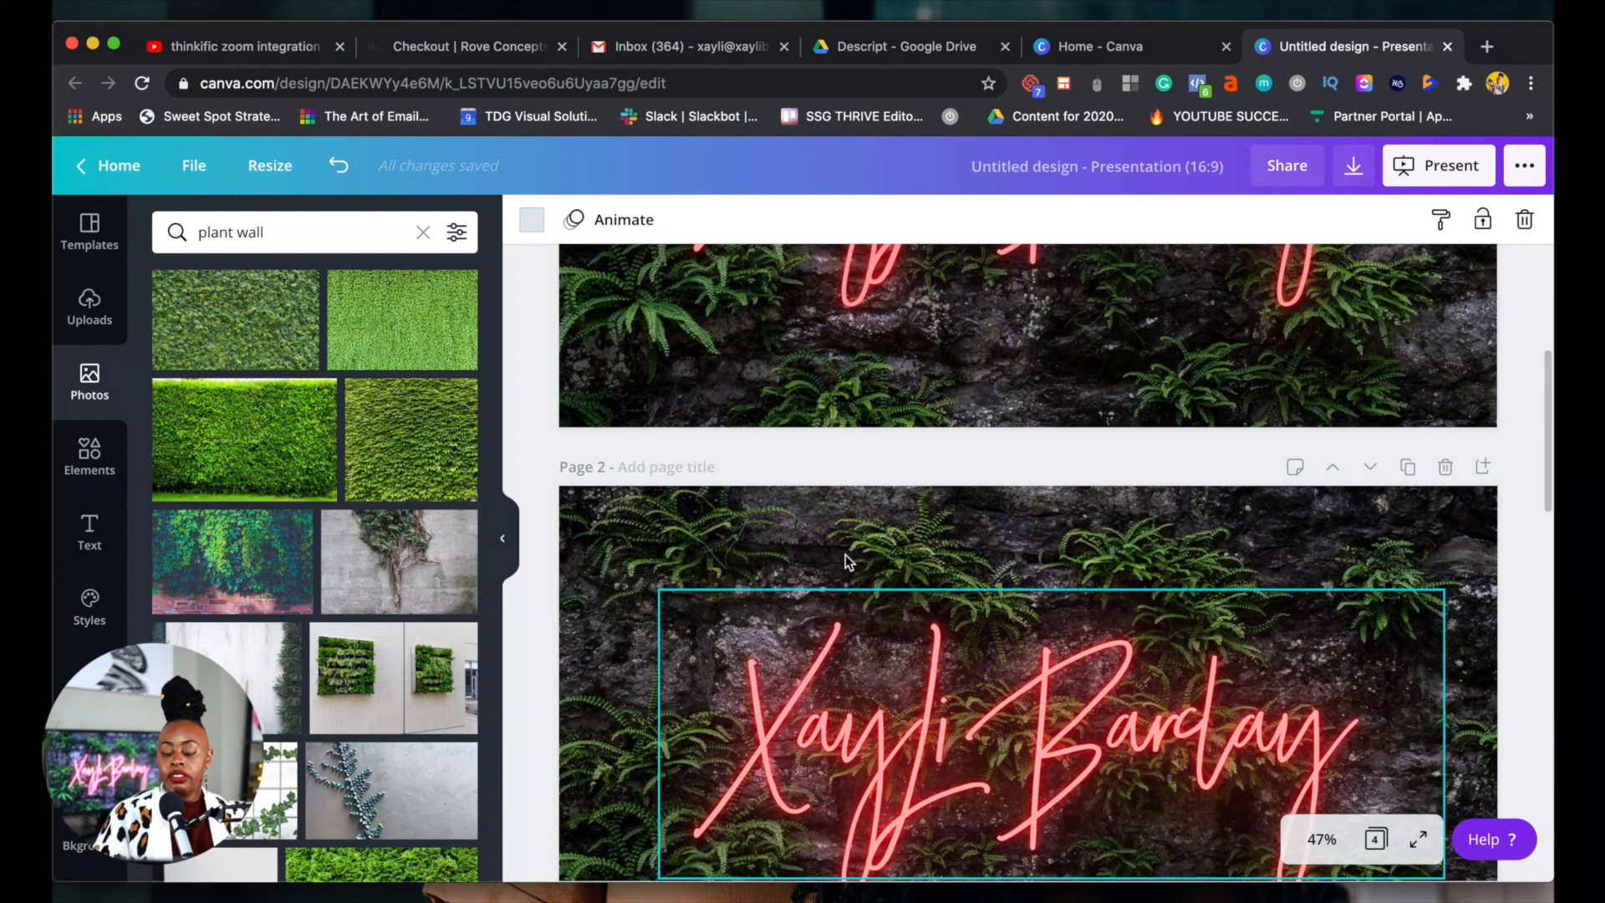
scroll("down", 3)
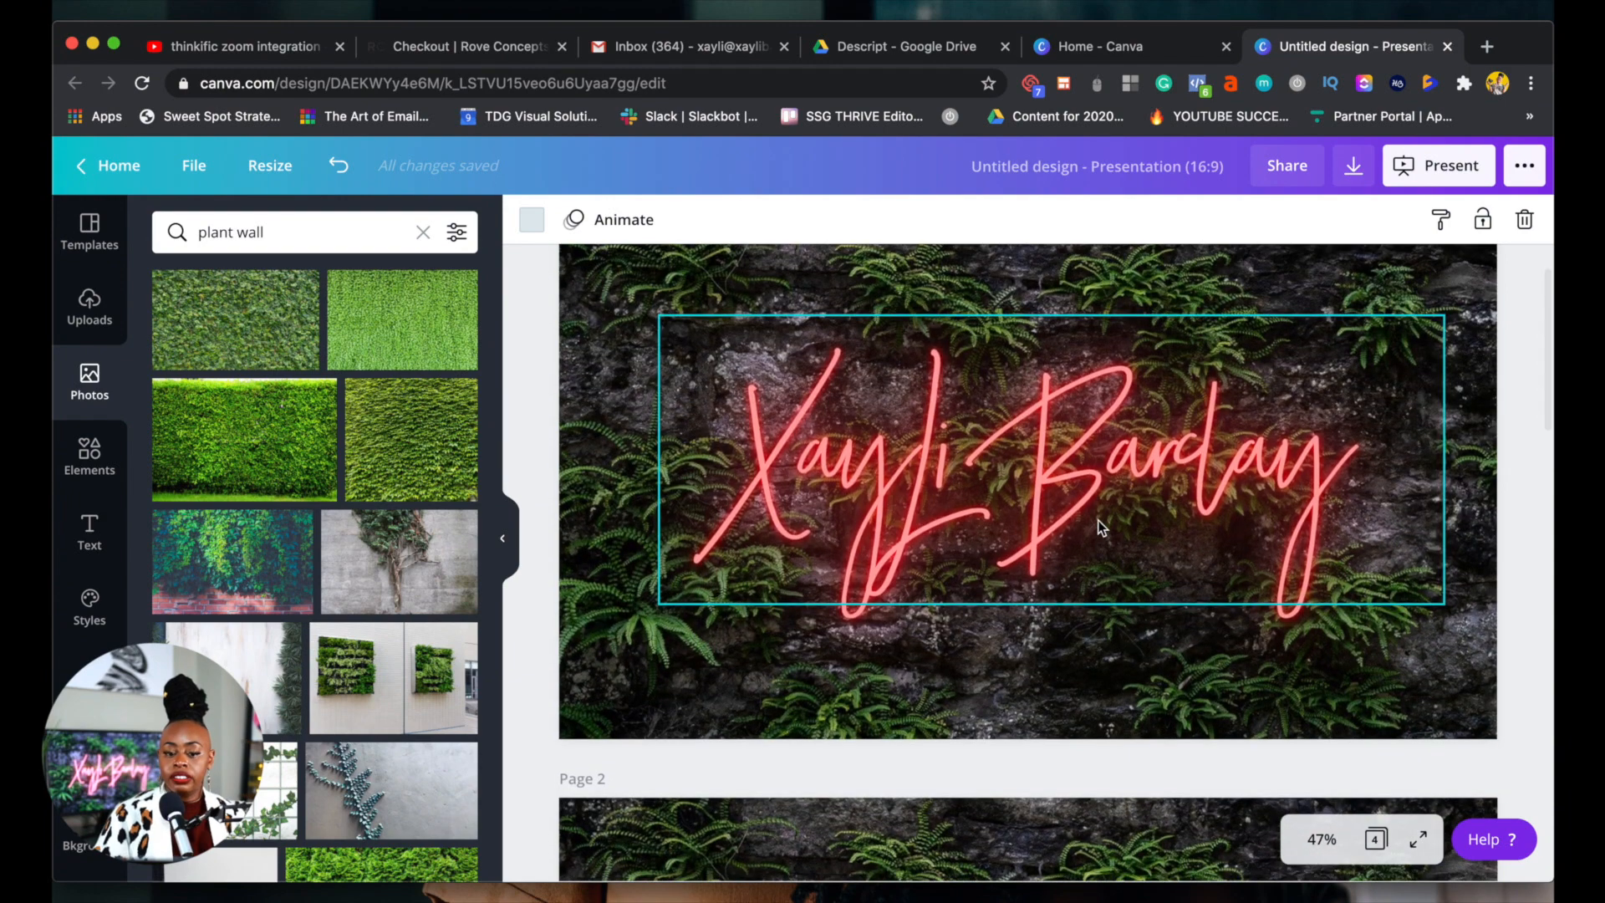
scroll("down", 3)
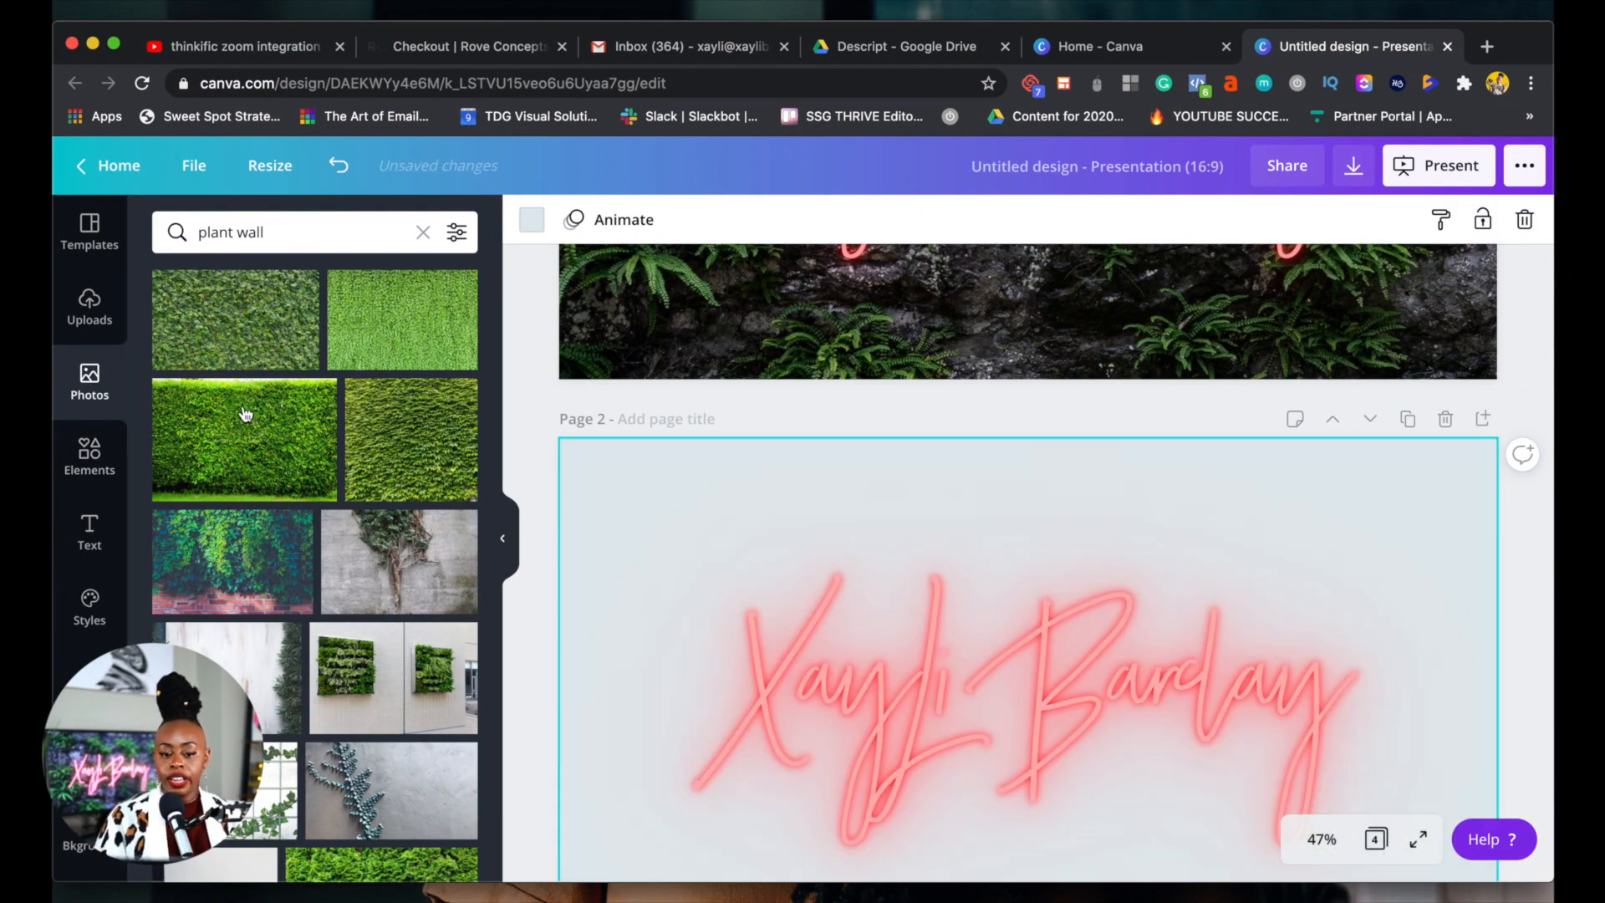
Add the green hedge photo to page 2 and send it backward behind the name
left_click(243, 440)
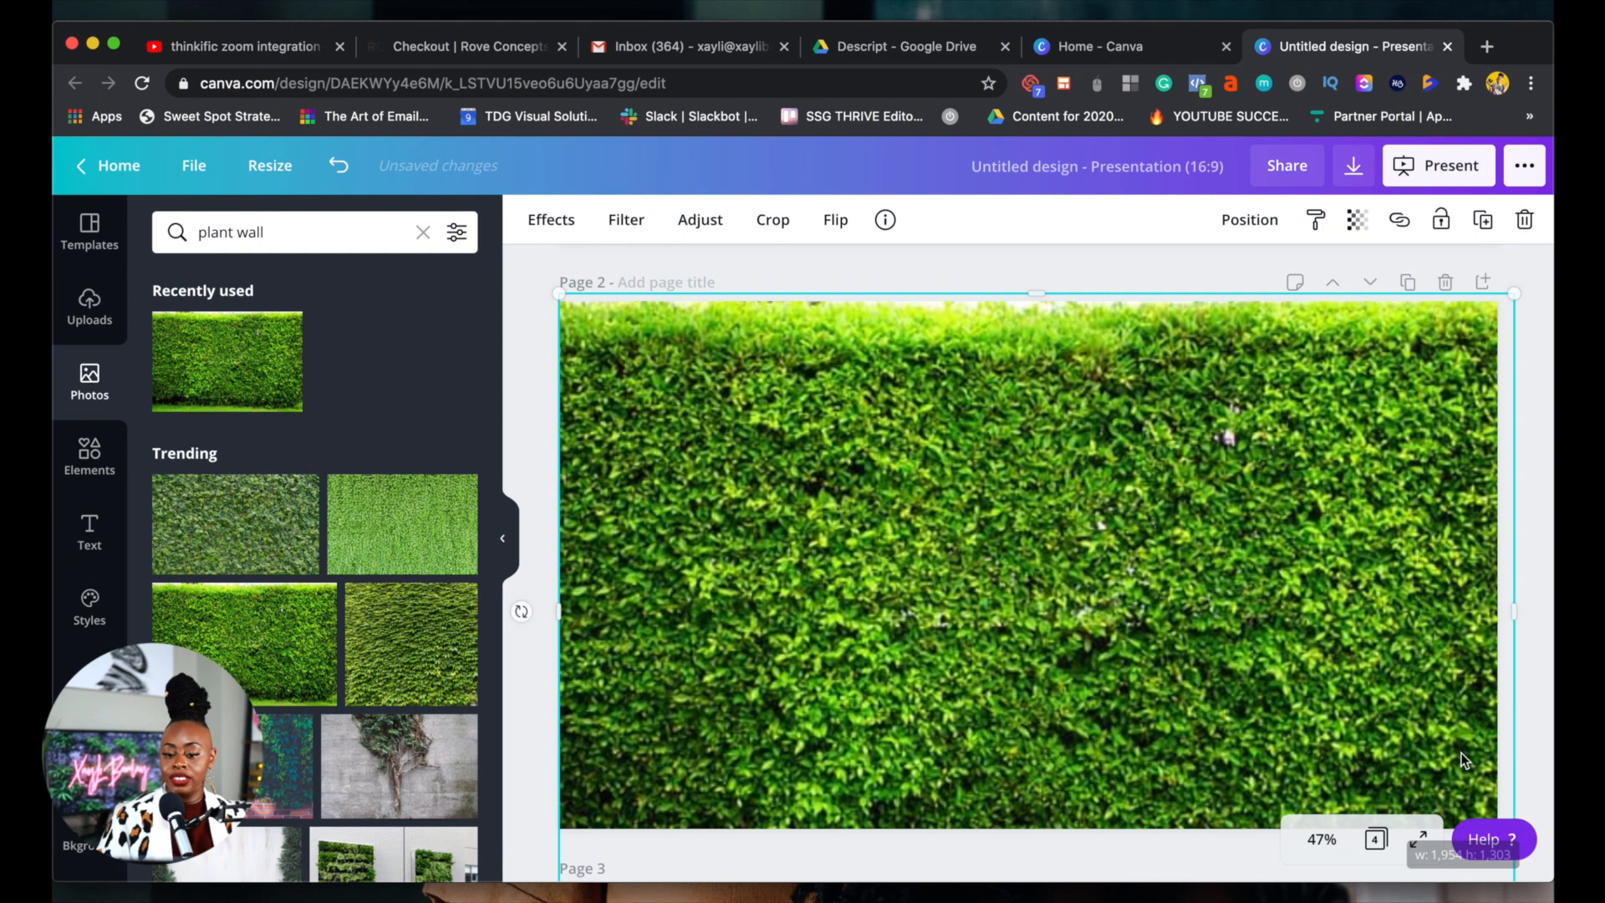
left_click(1249, 219)
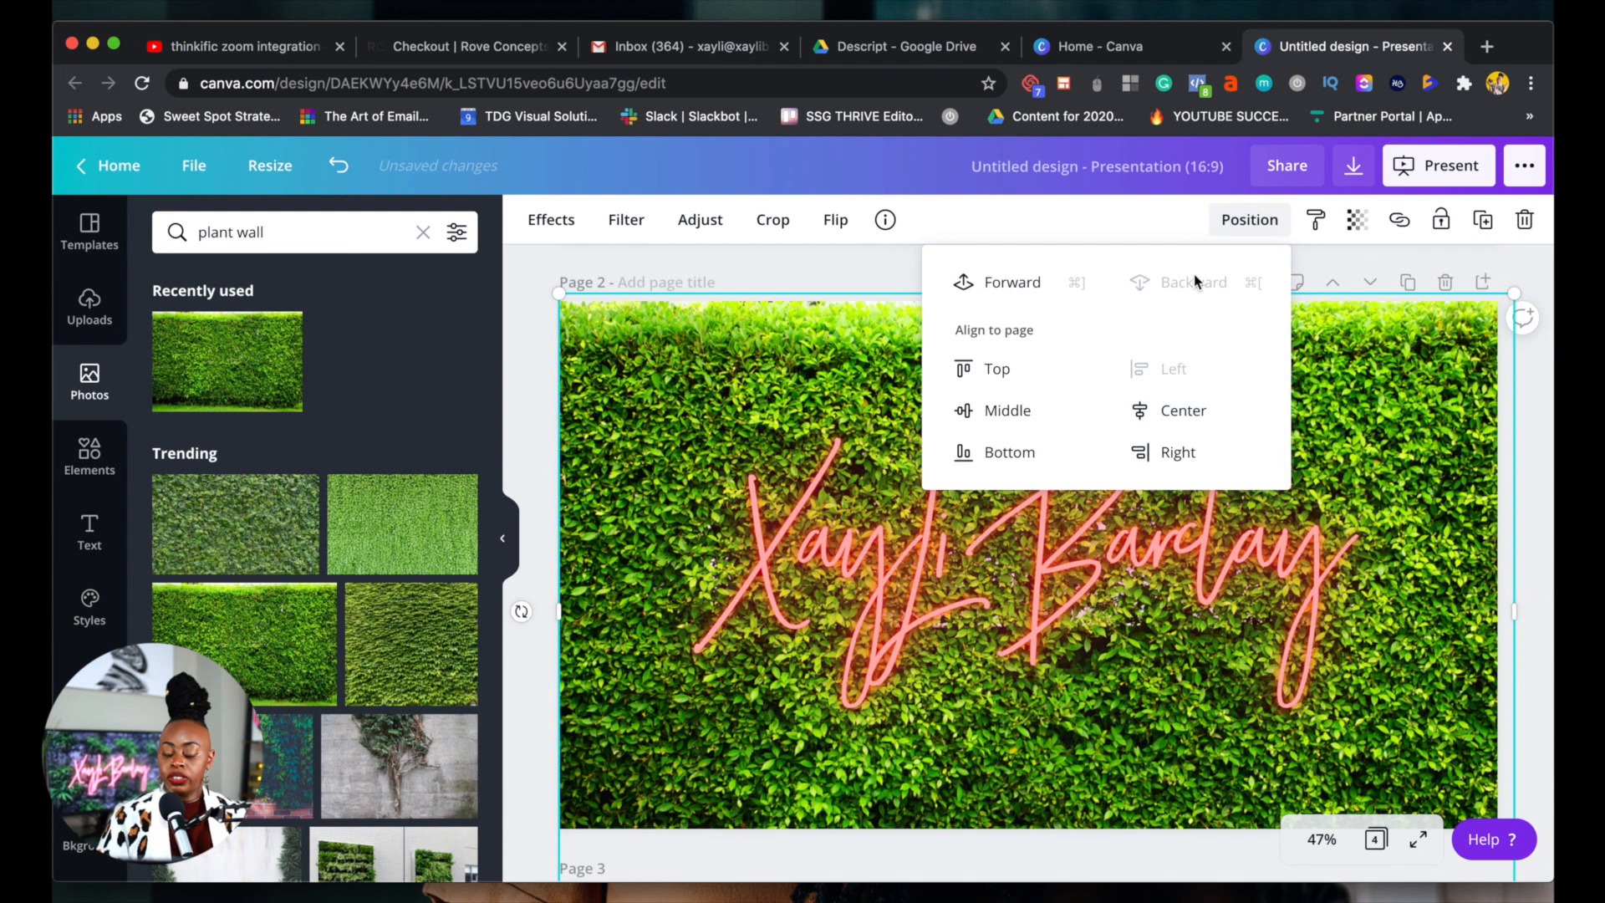
left_click(1111, 609)
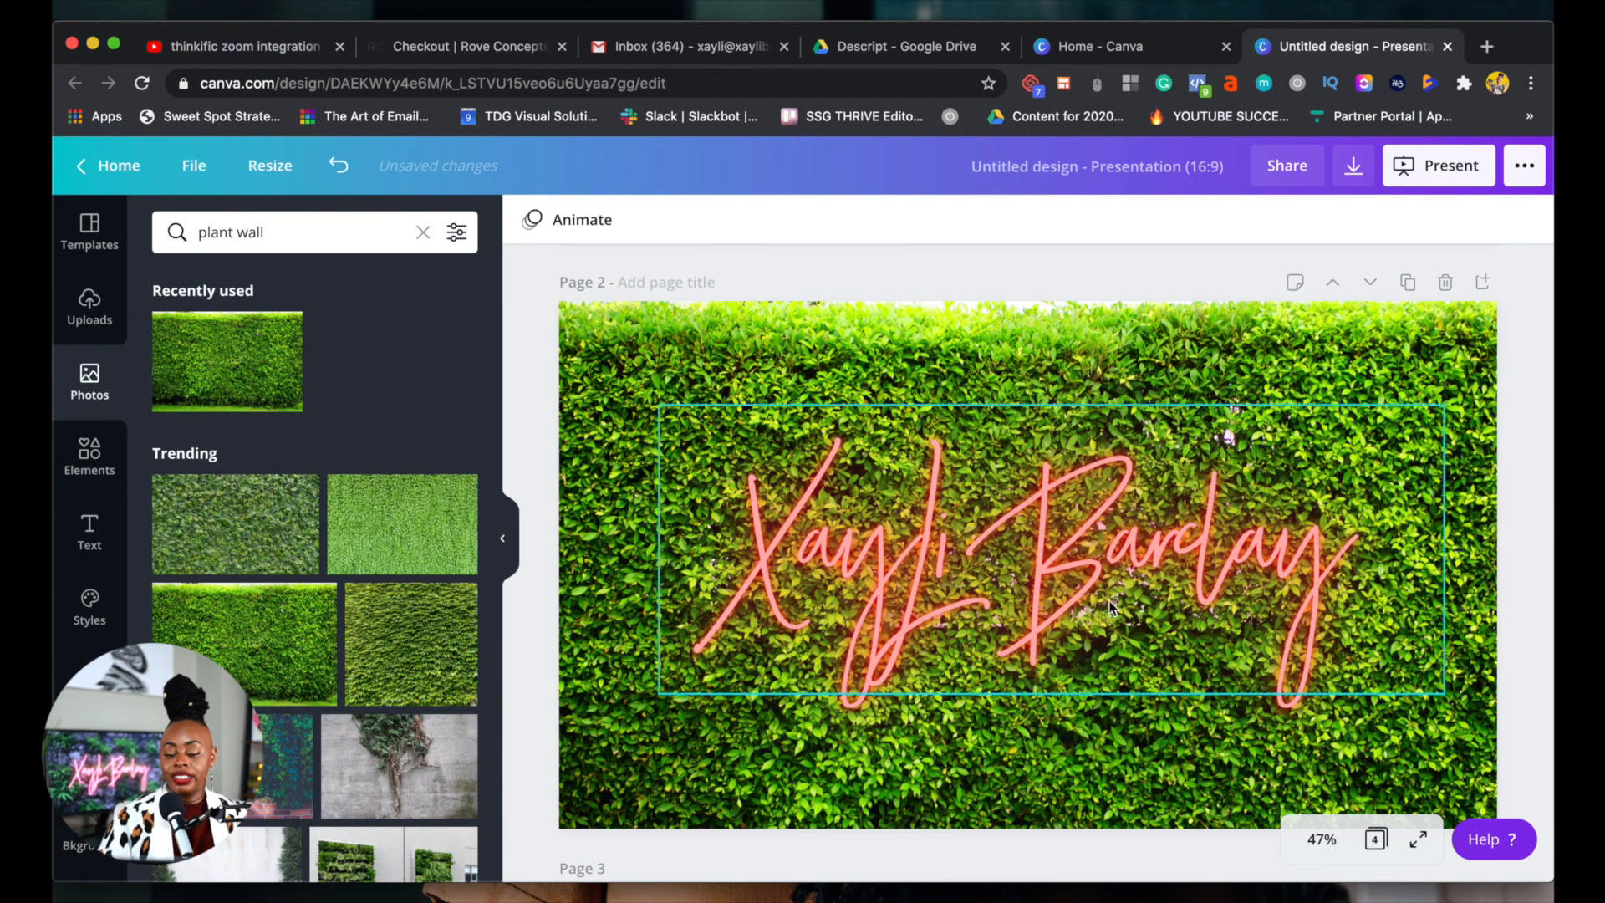